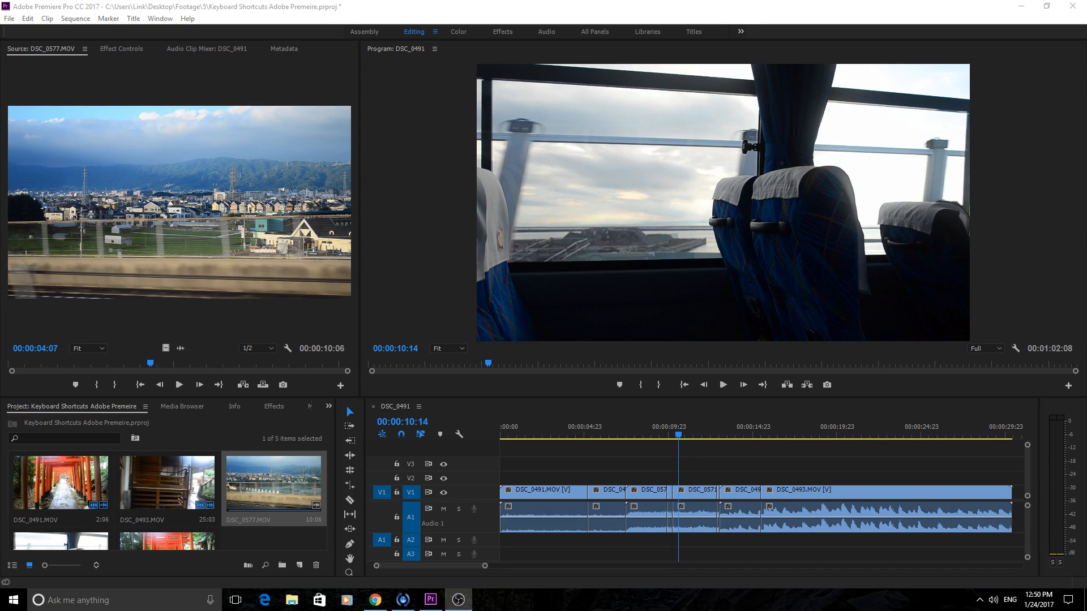
mouse_move(670, 423)
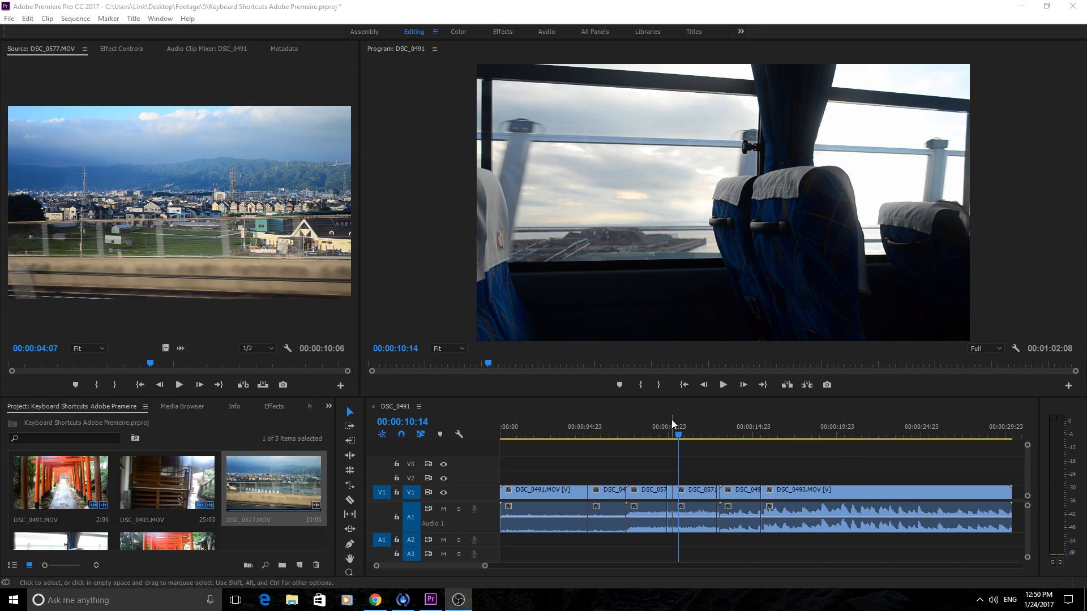
mouse_move(621, 428)
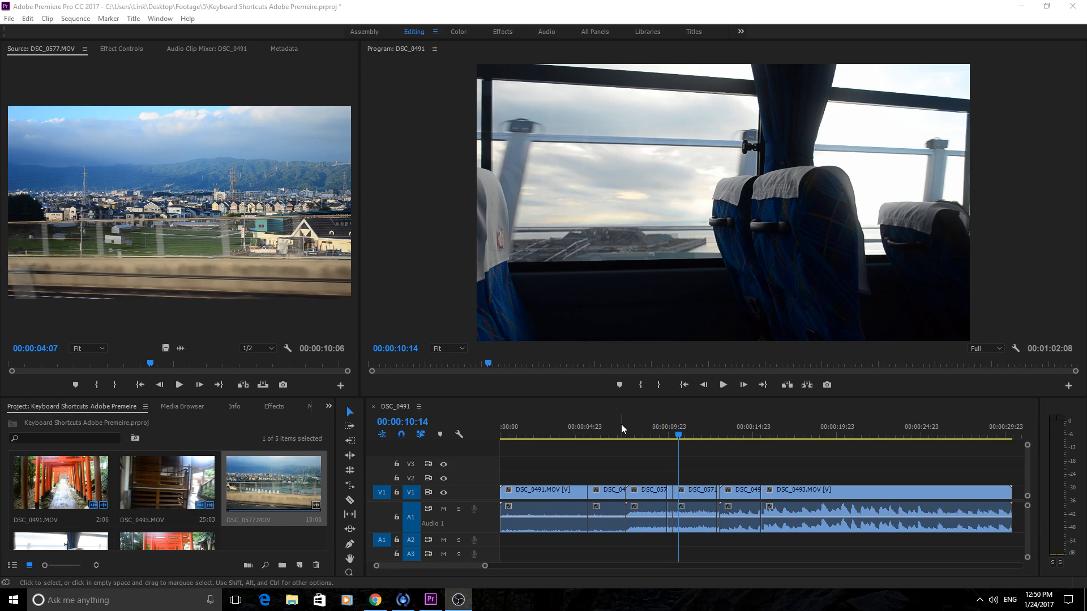
mouse_move(566, 383)
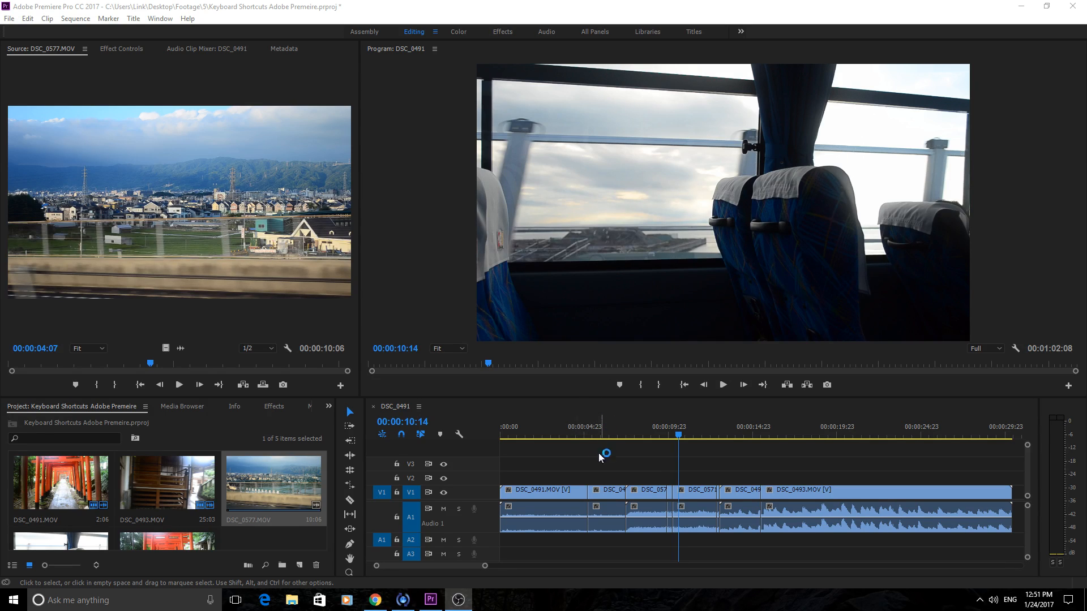
mouse_move(632, 292)
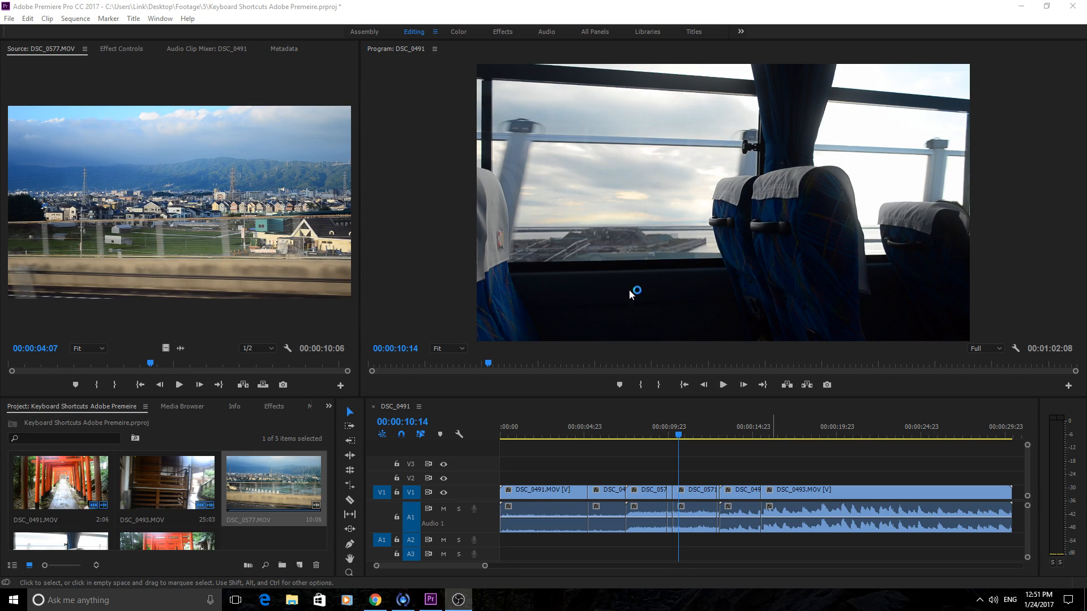
mouse_move(711, 527)
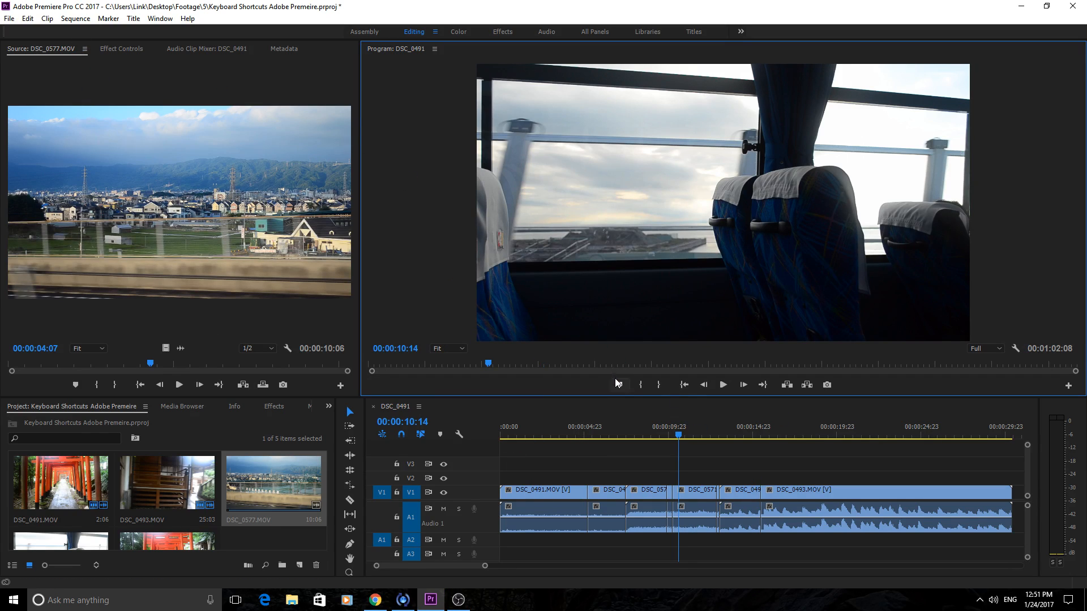
mouse_move(573, 395)
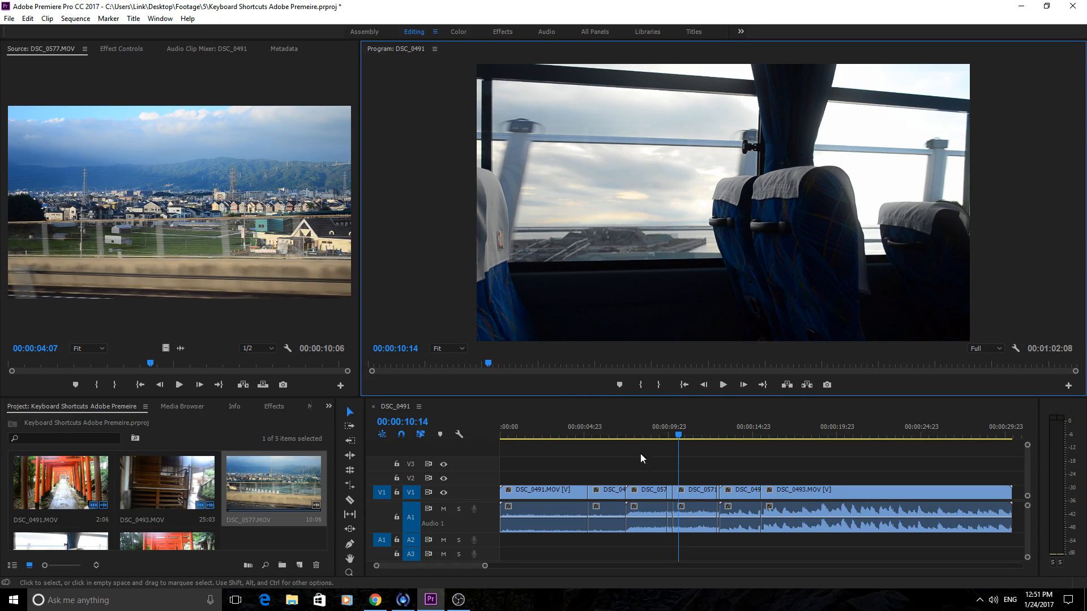
mouse_move(723, 476)
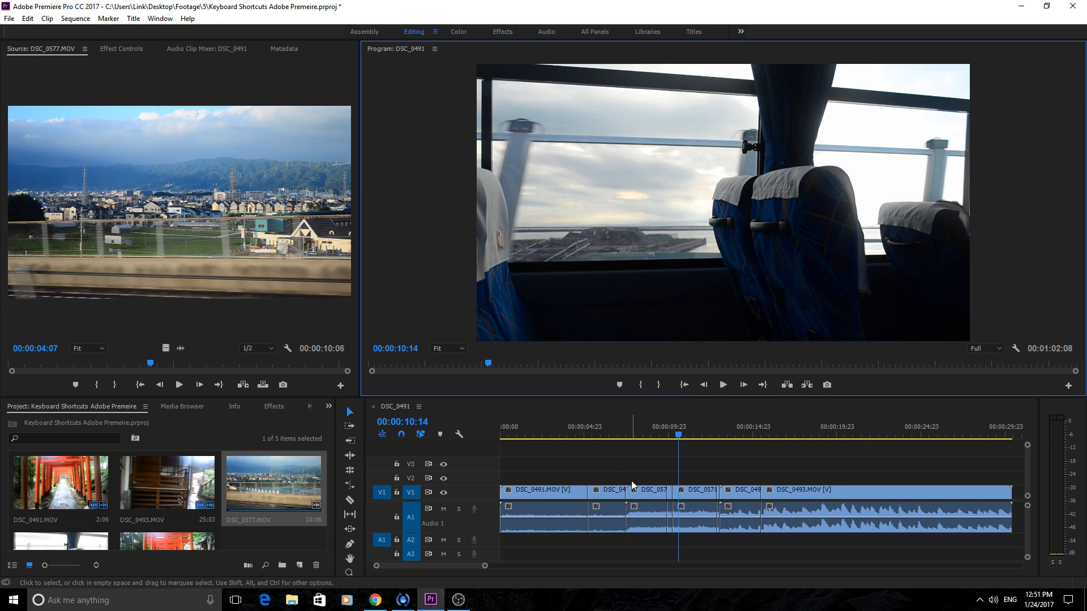
mouse_move(44, 35)
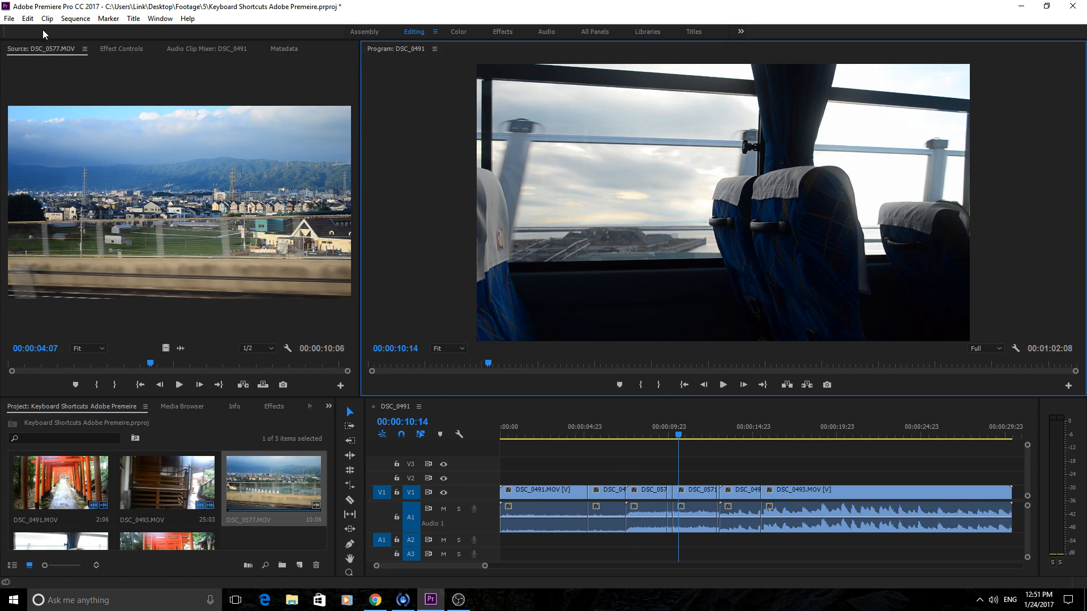
- Open the Keyboard Shortcuts dialog from the Edit menu
click(27, 18)
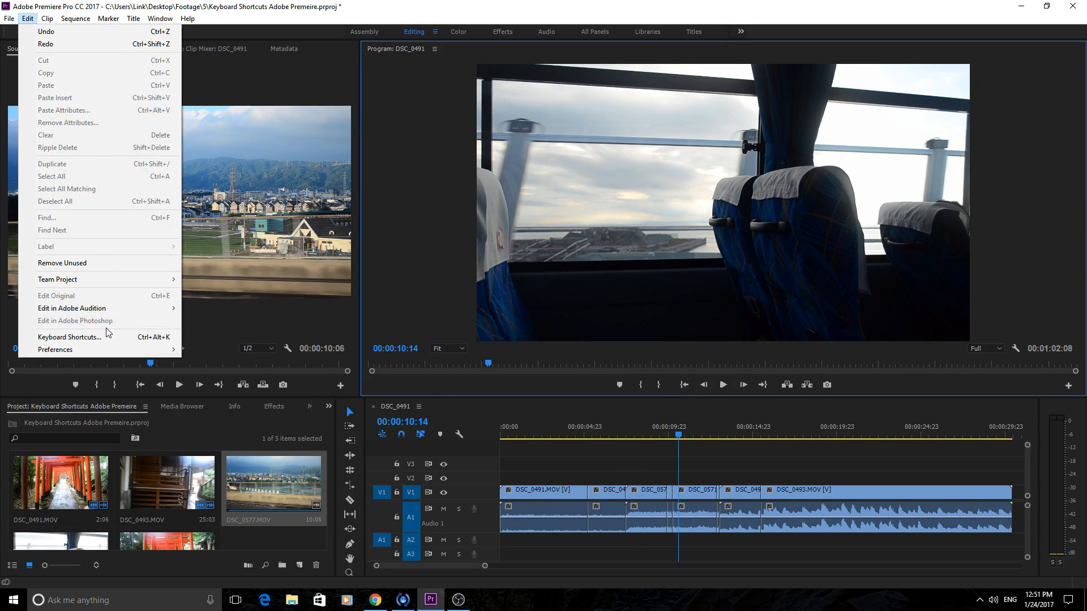
click(71, 336)
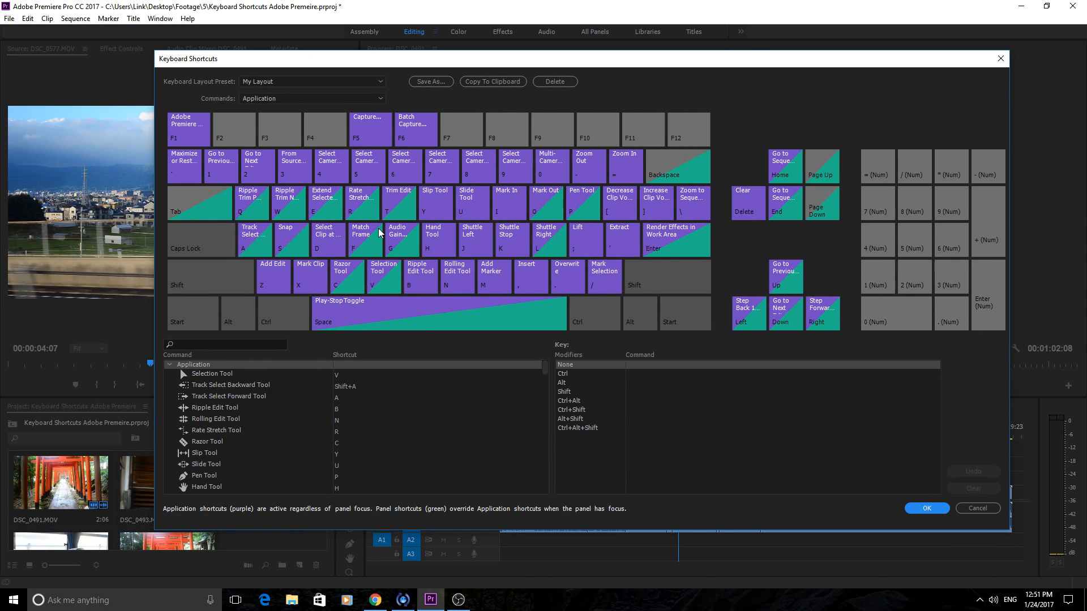
mouse_move(375, 228)
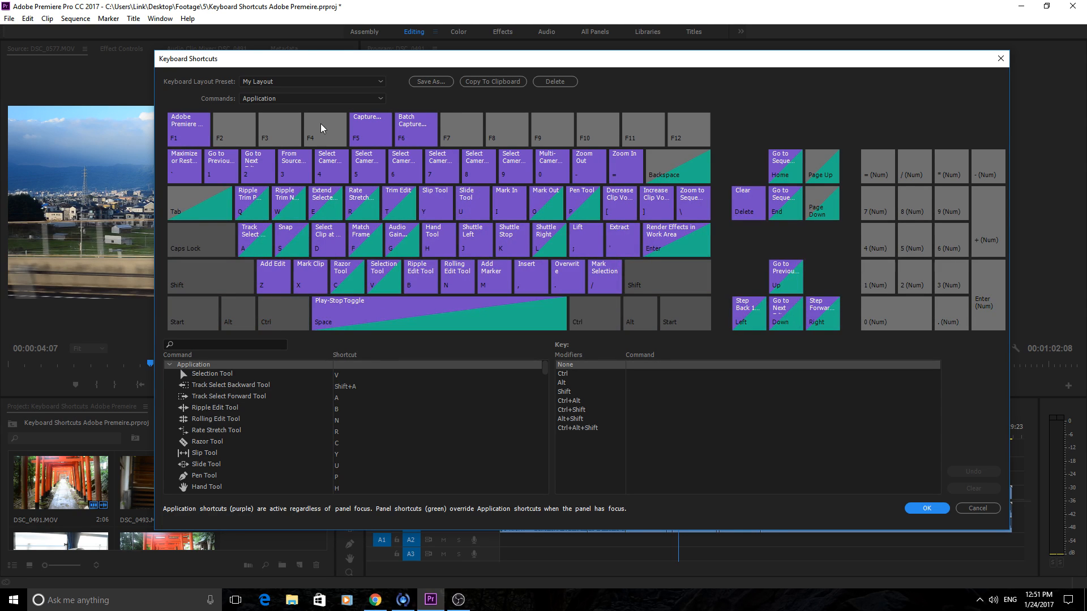
- Review the Adobe Premiere Pro Default layout, then switch the preset to My Layout
click(312, 81)
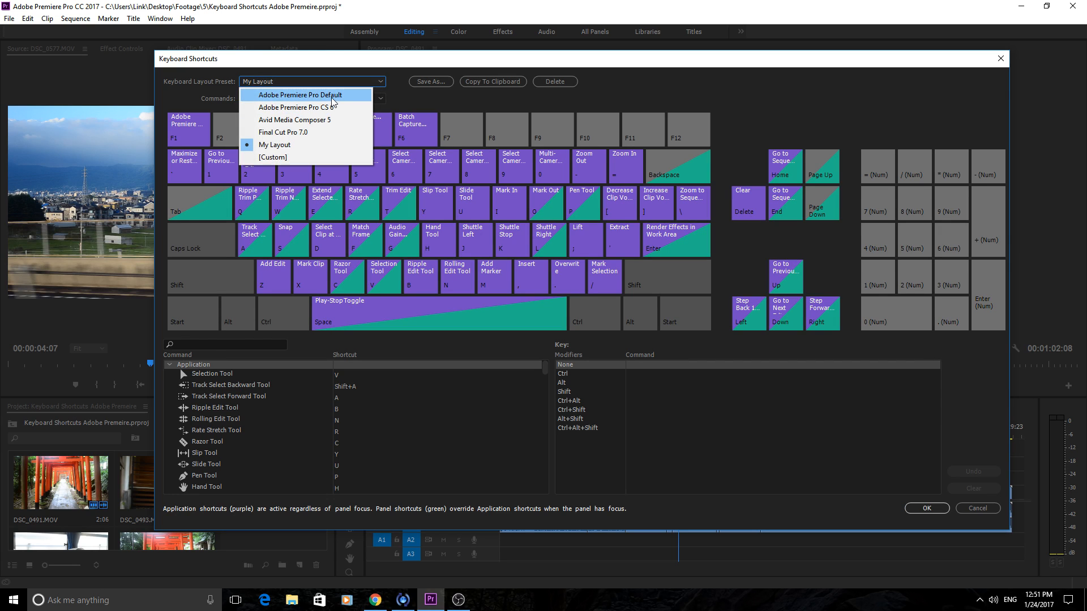
click(299, 95)
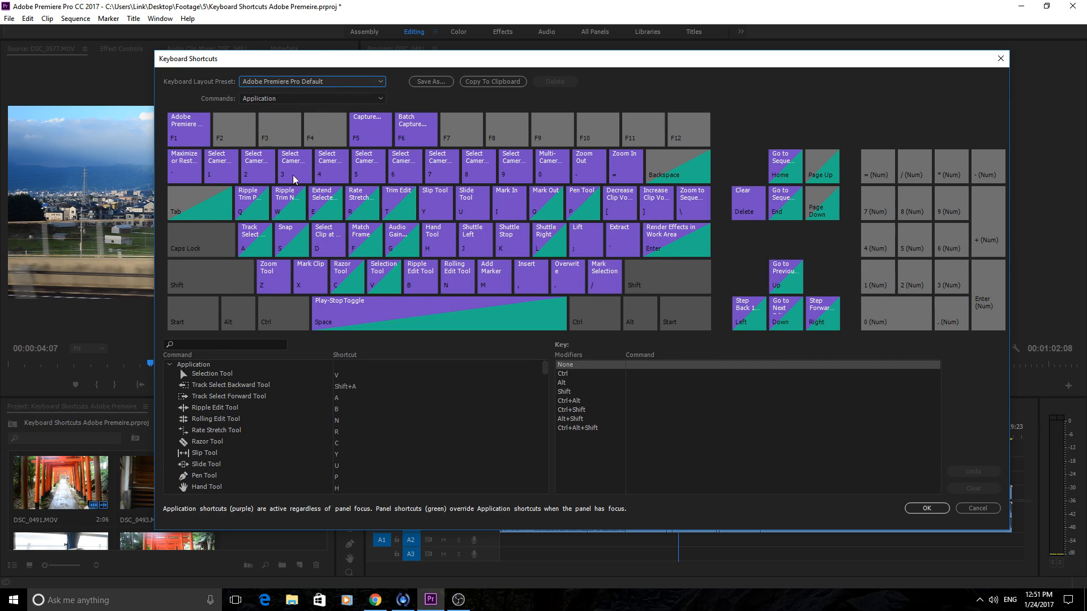
mouse_move(323, 202)
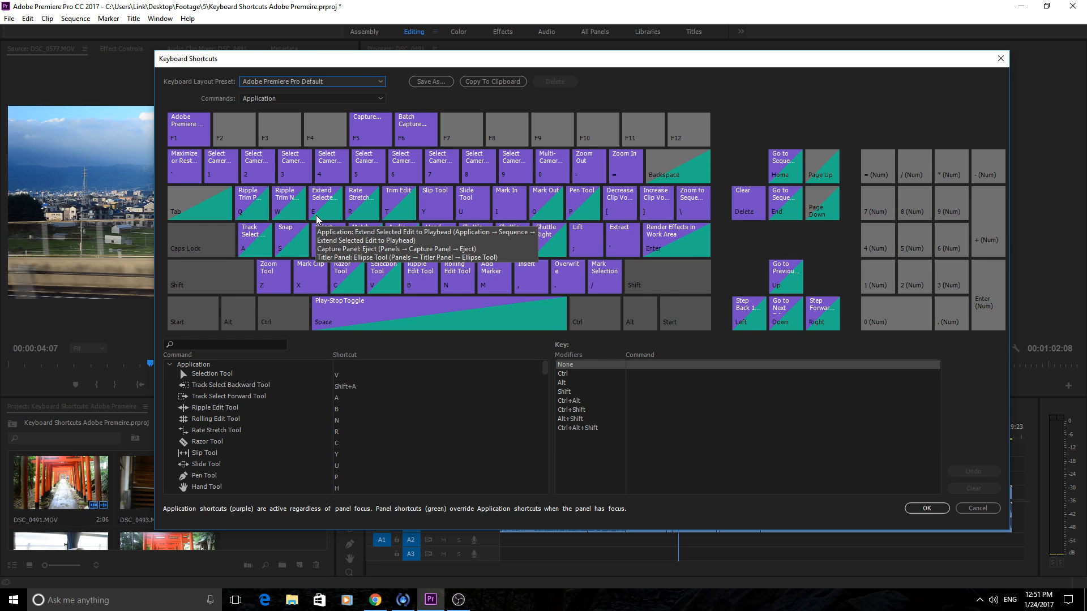
mouse_move(332, 203)
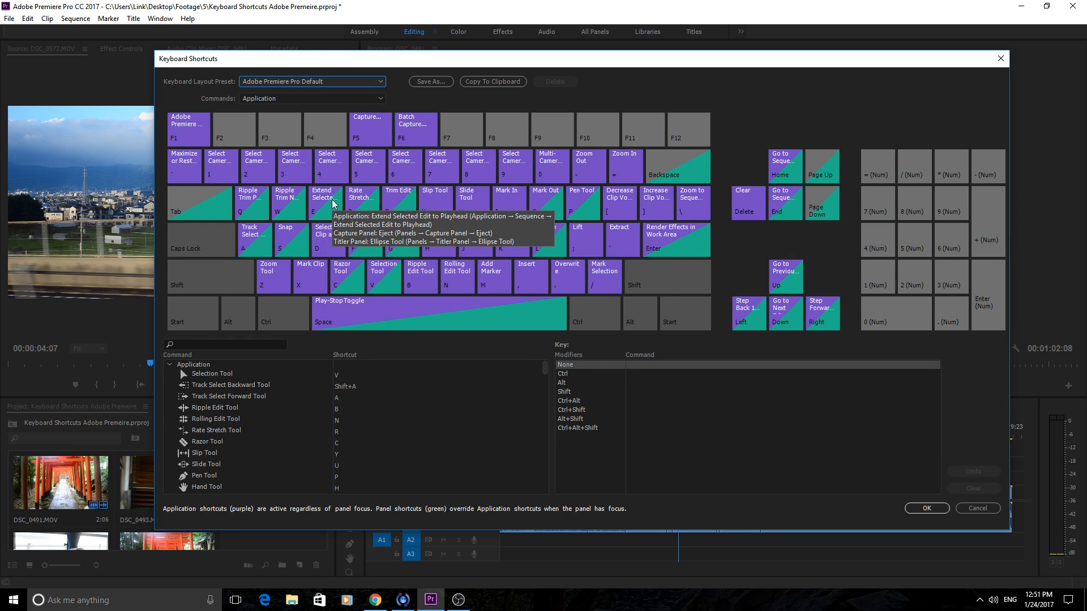
mouse_move(340, 190)
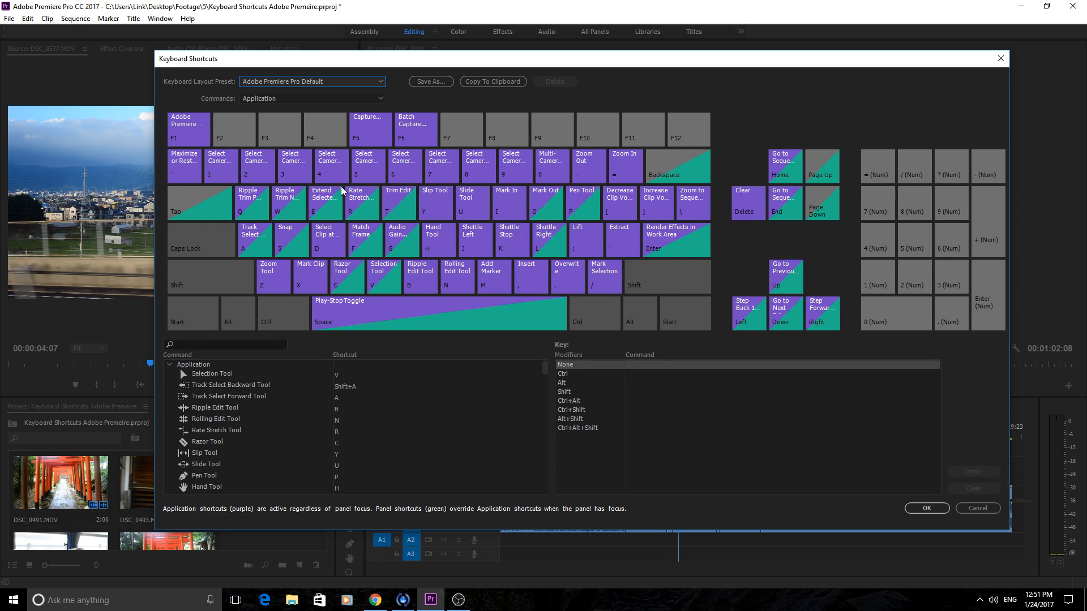
mouse_move(339, 194)
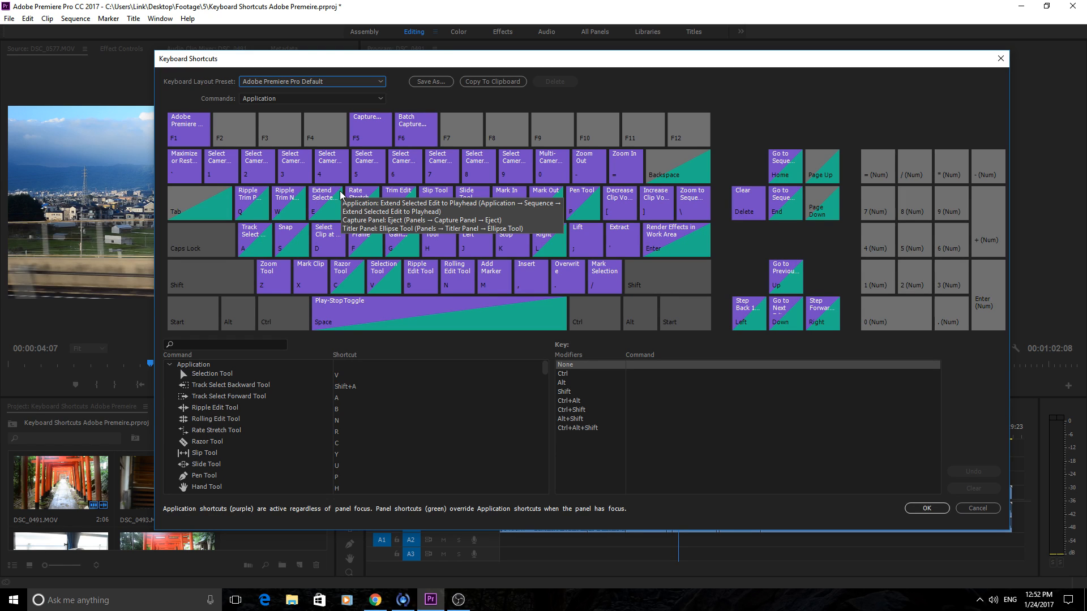
mouse_move(232, 219)
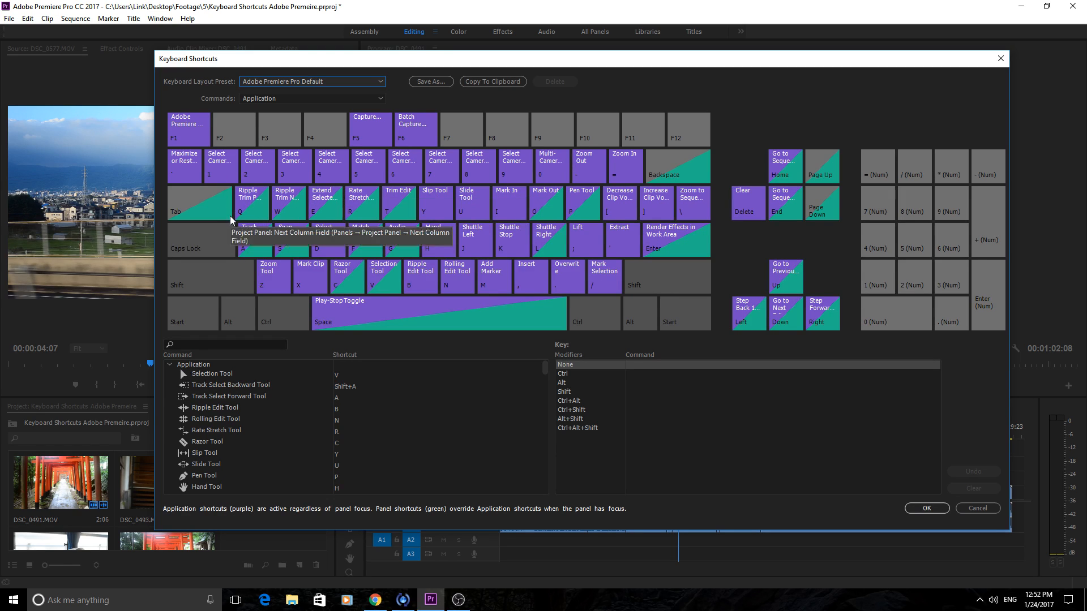
mouse_move(278, 271)
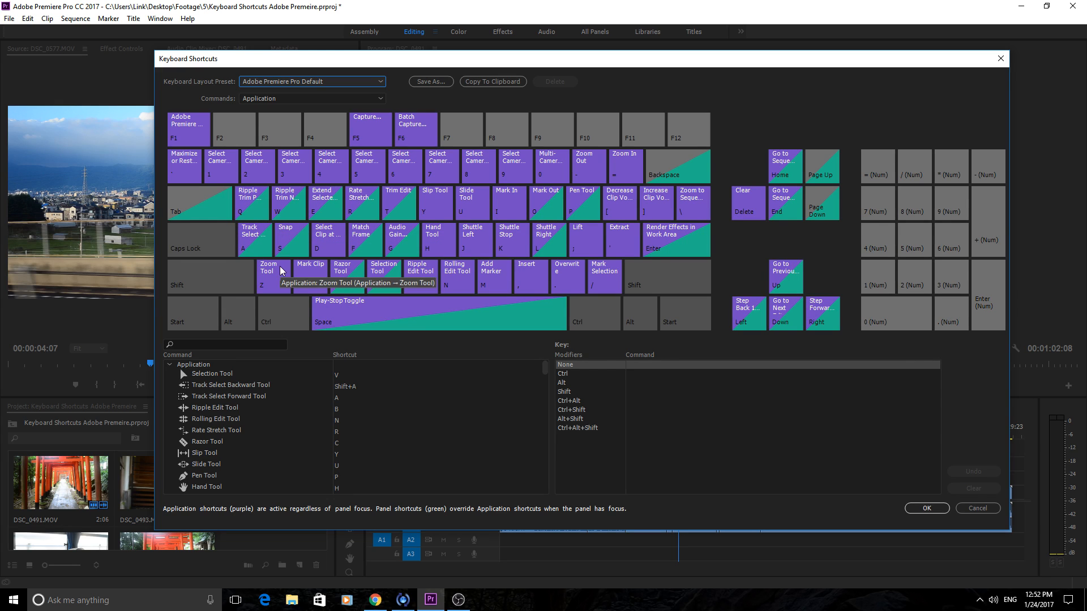
mouse_move(222, 275)
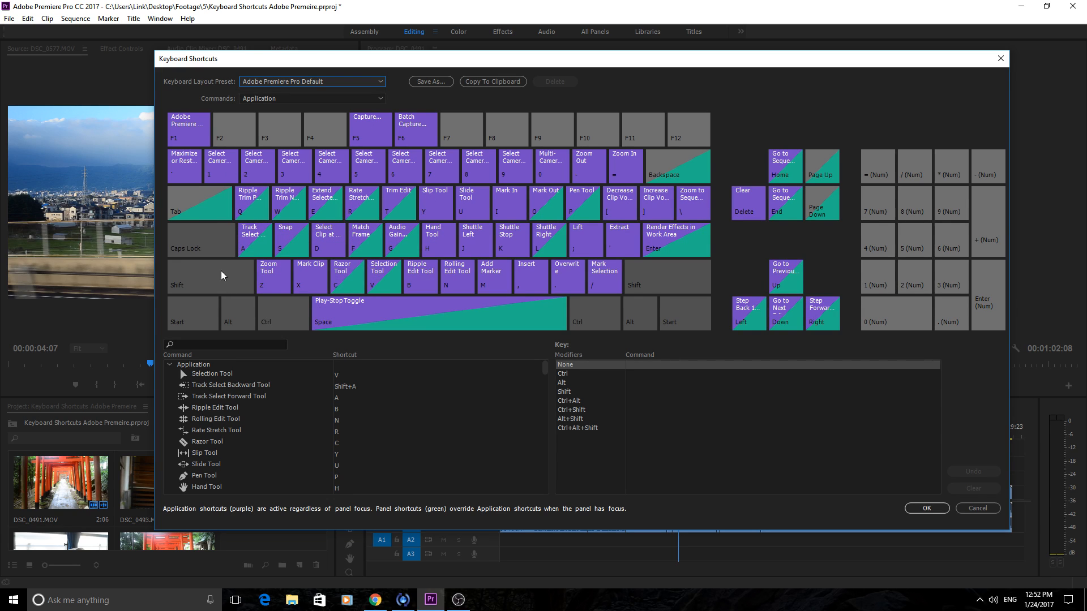
mouse_move(279, 277)
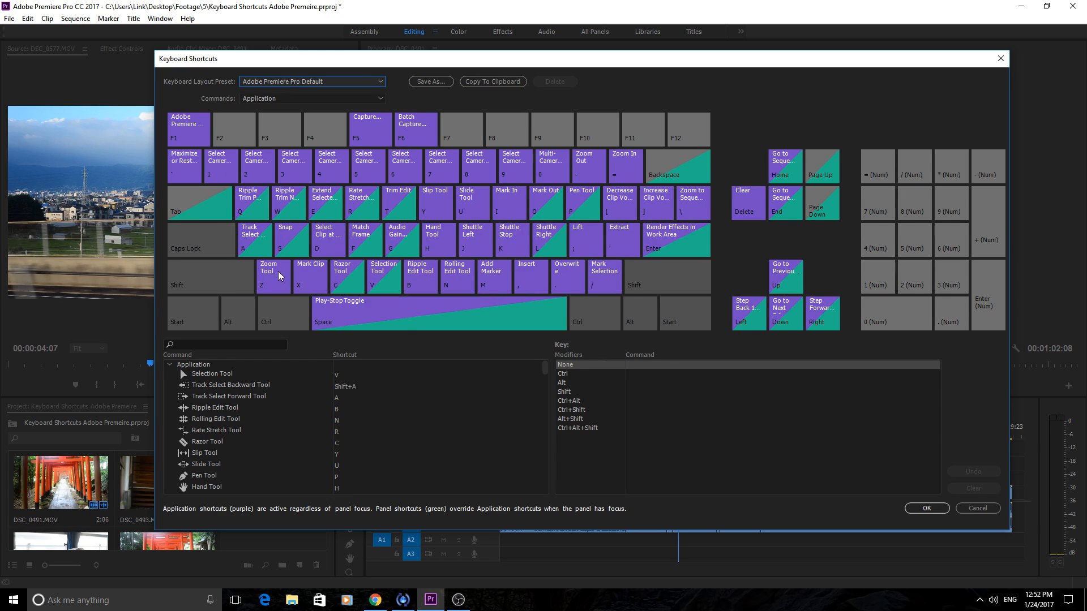
mouse_move(253, 208)
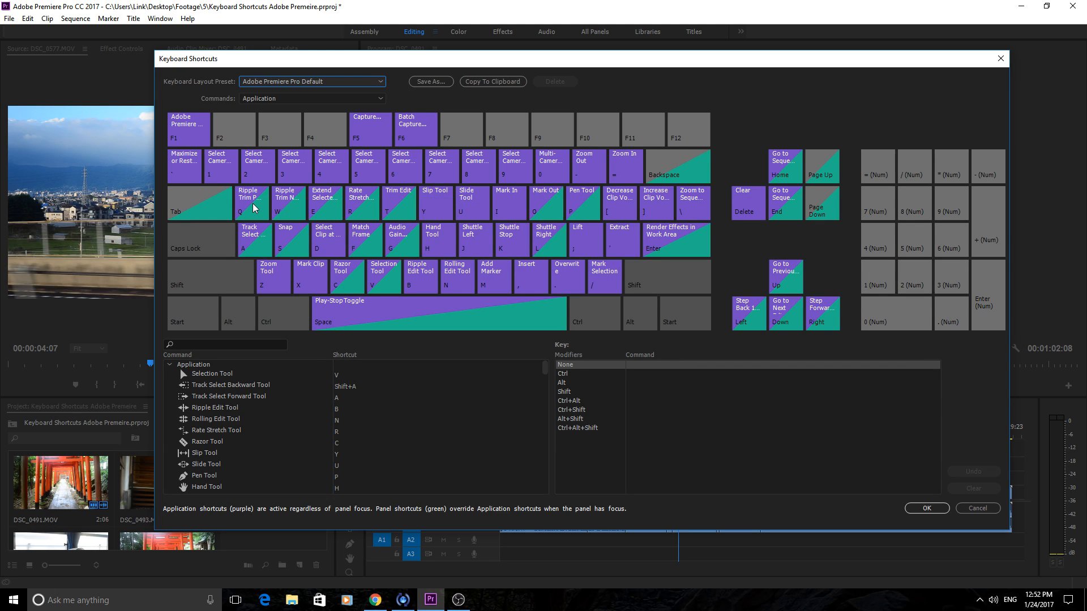
mouse_move(299, 213)
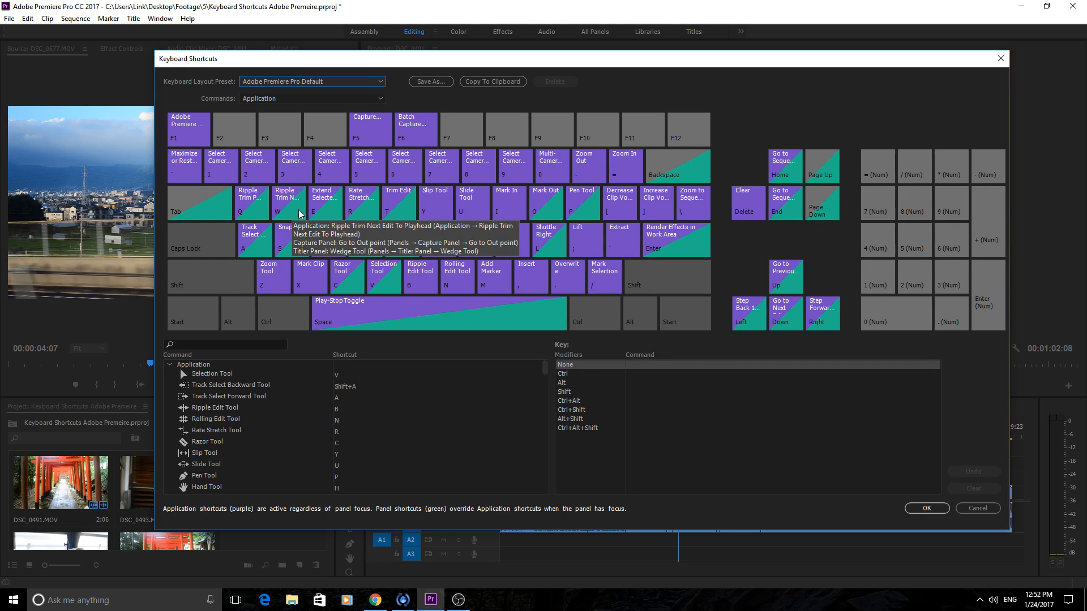
mouse_move(310, 268)
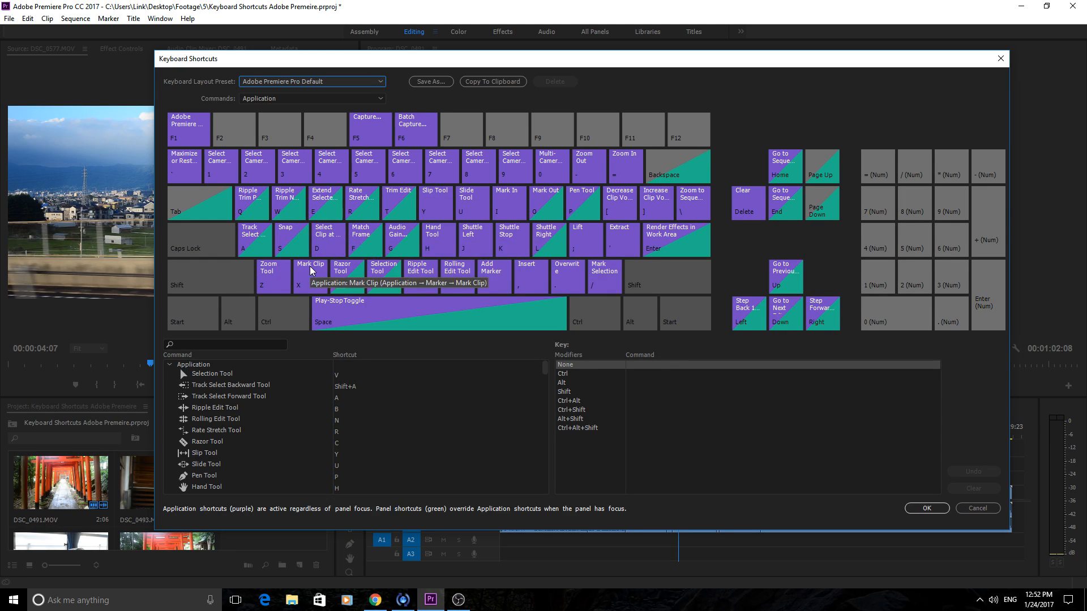
mouse_move(284, 232)
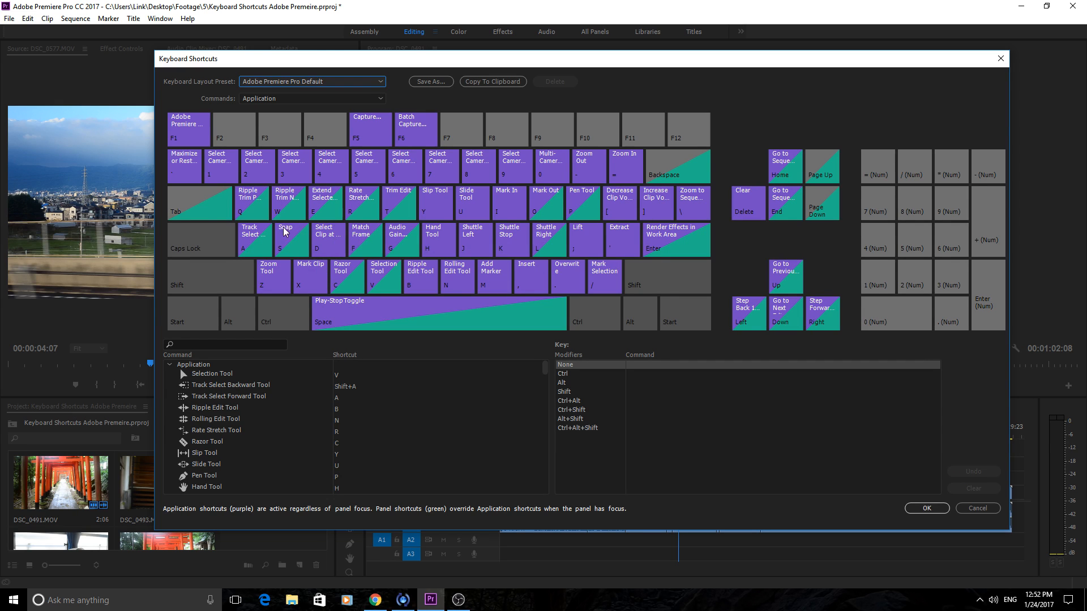
mouse_move(231, 201)
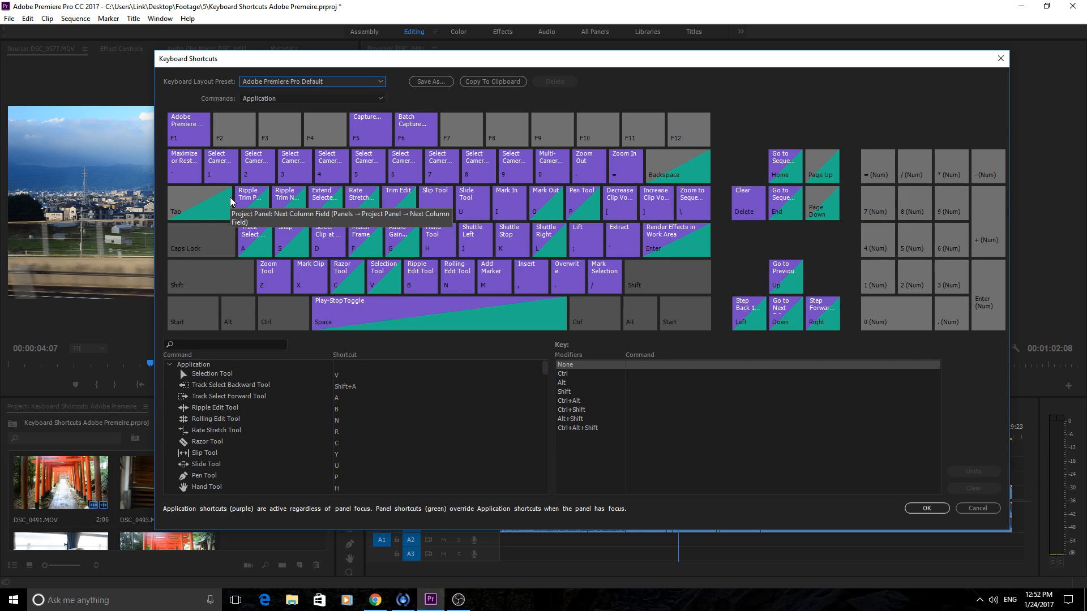
mouse_move(268, 271)
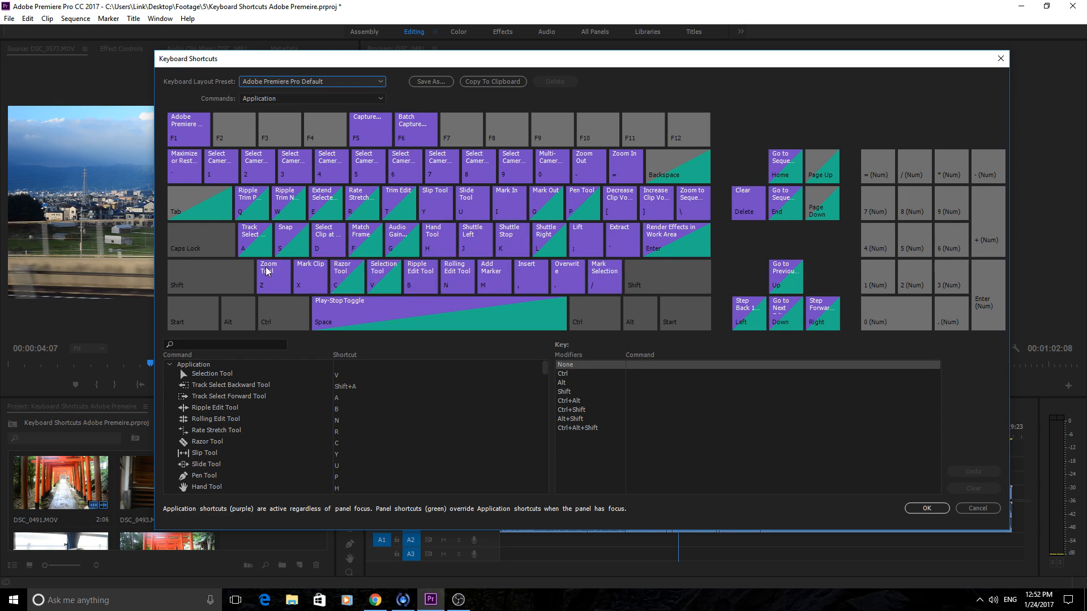
mouse_move(281, 281)
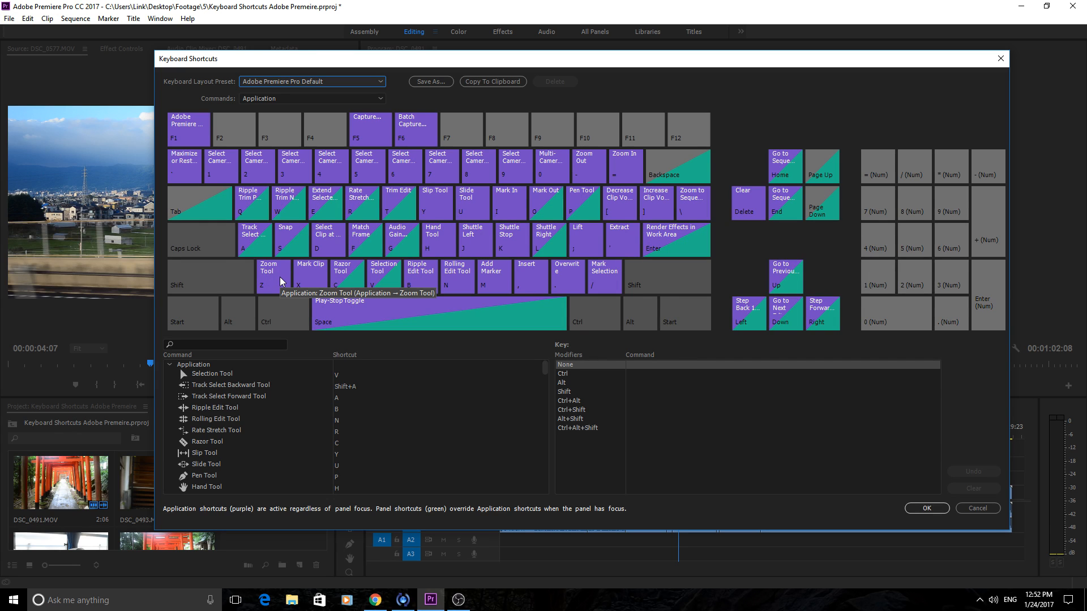
mouse_move(259, 258)
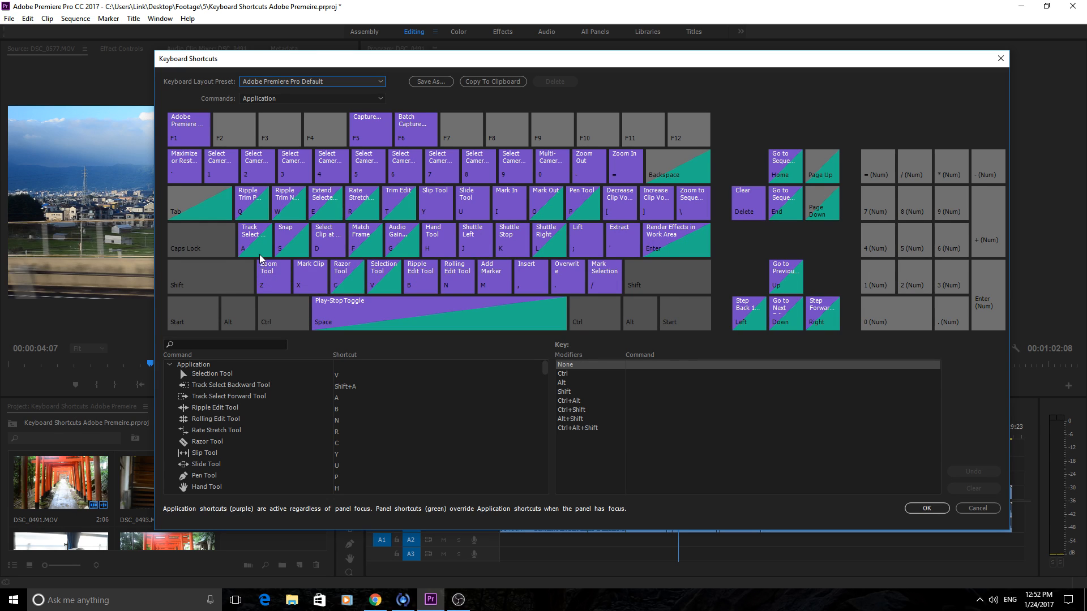
mouse_move(269, 192)
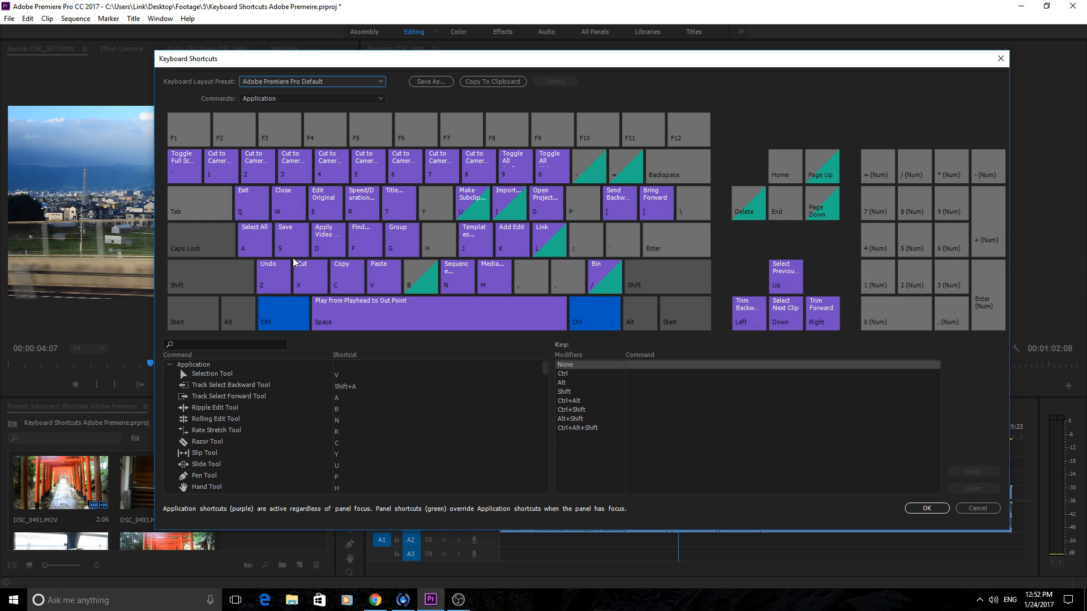
mouse_move(300, 222)
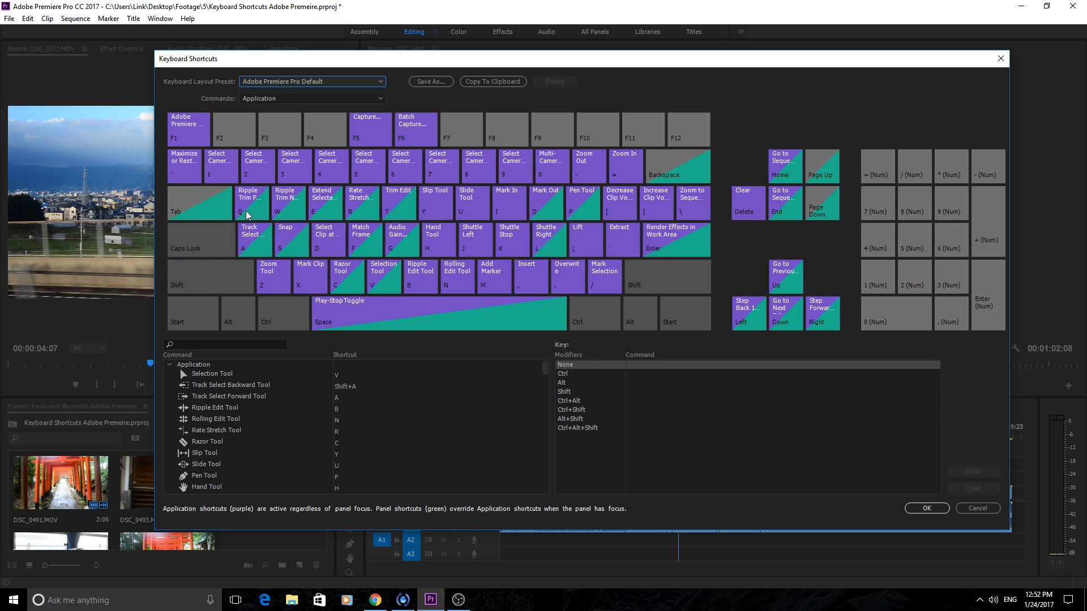
mouse_move(284, 208)
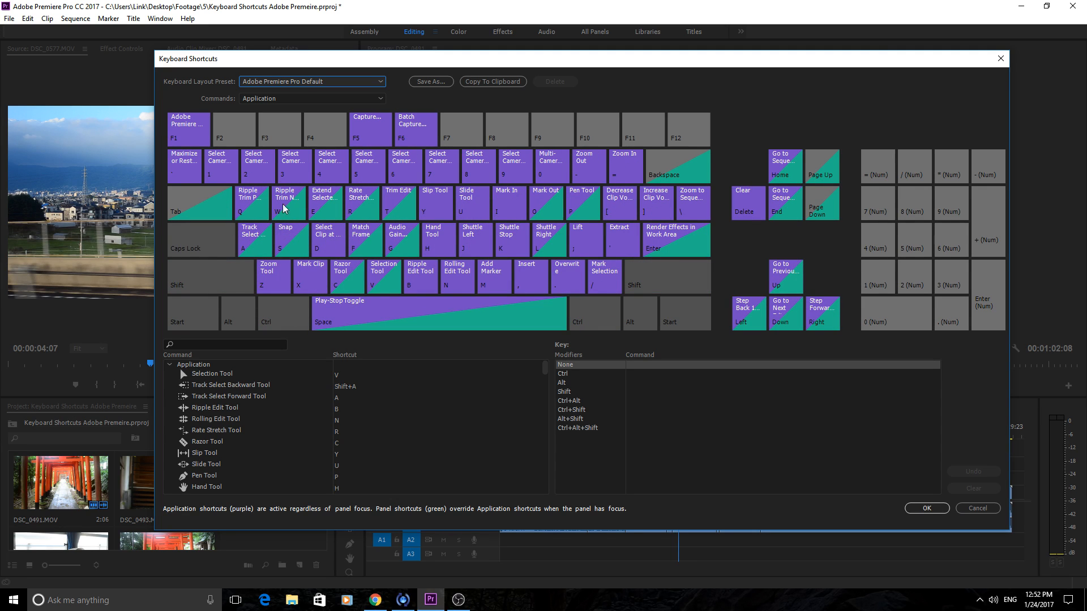
mouse_move(180, 187)
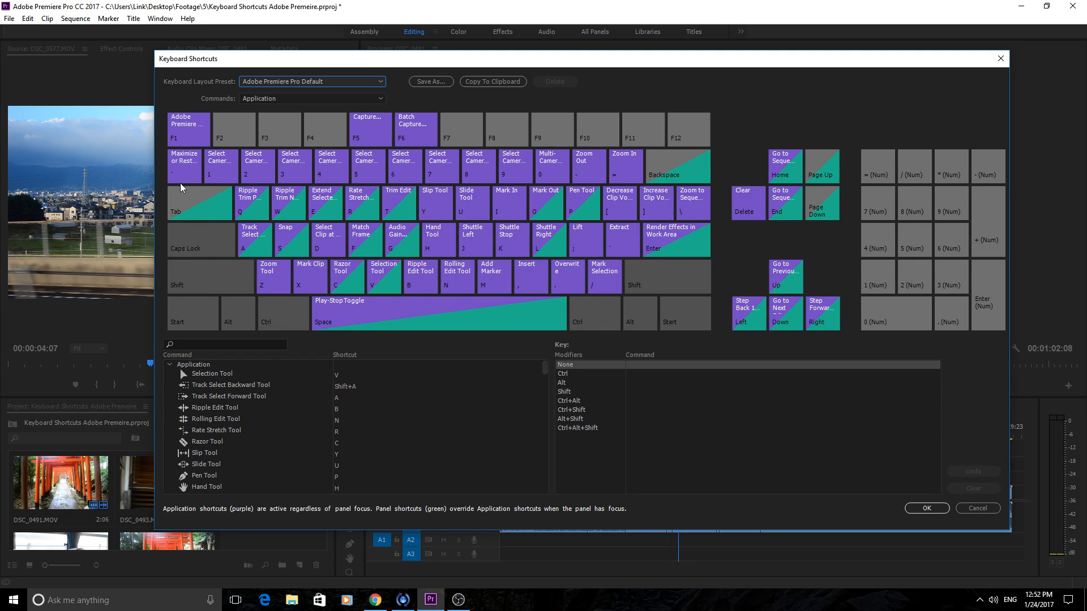
mouse_move(323, 198)
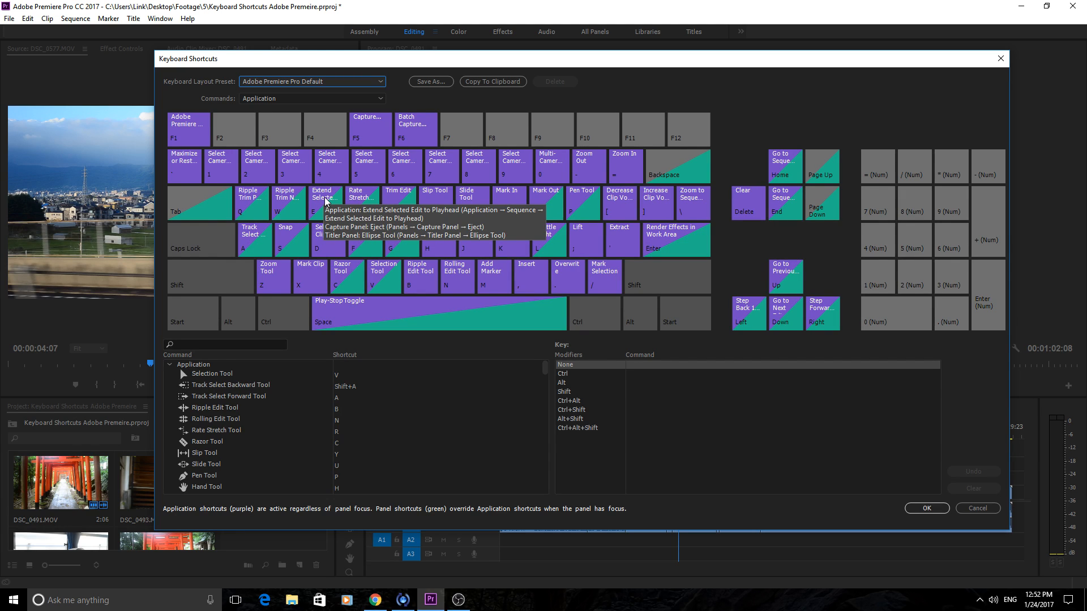
mouse_move(286, 201)
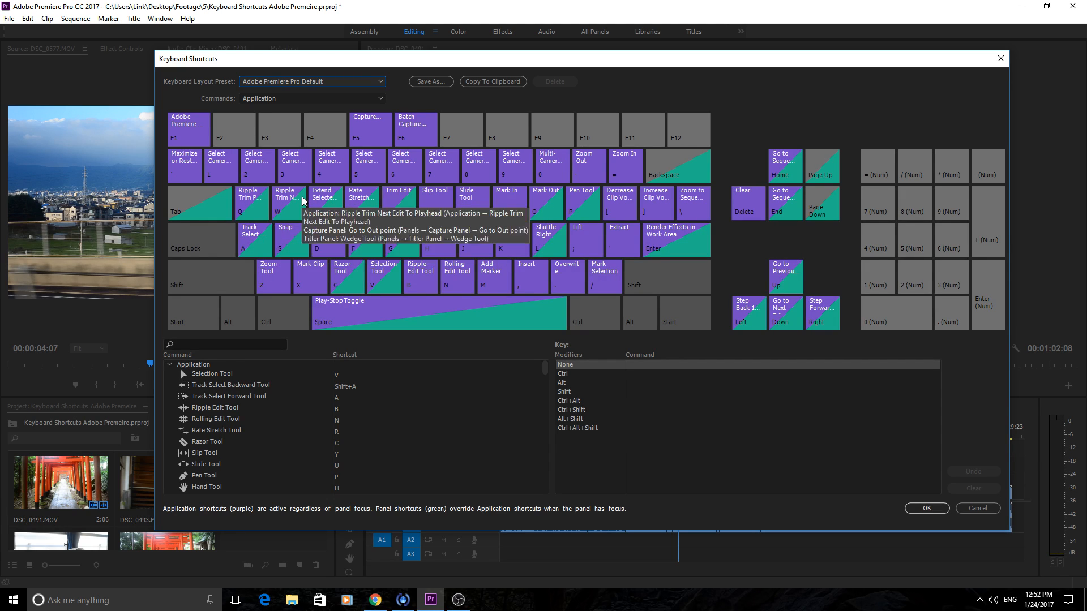
mouse_move(255, 235)
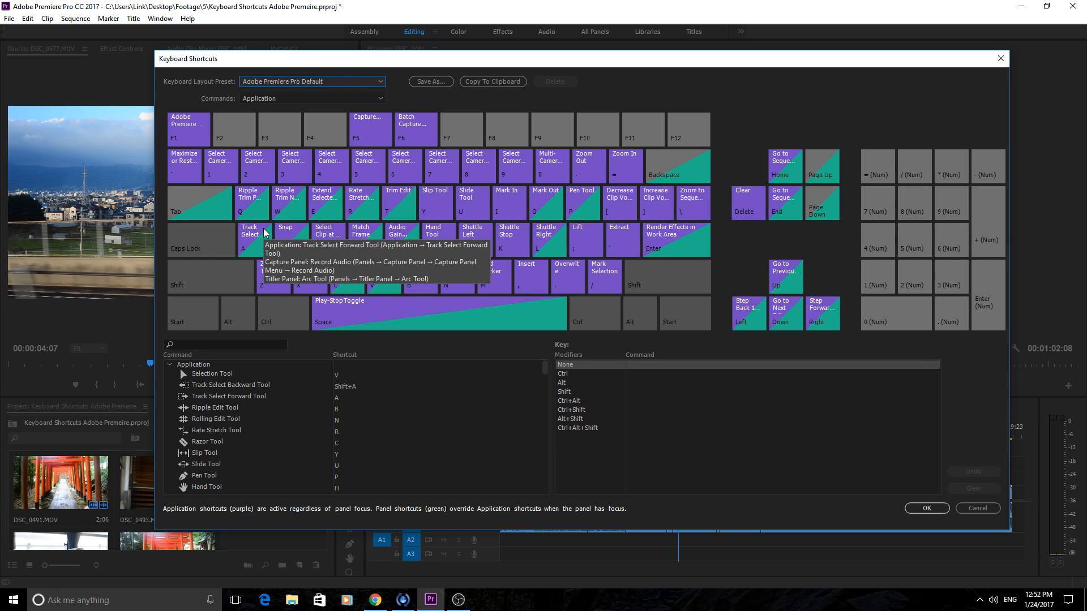
mouse_move(259, 256)
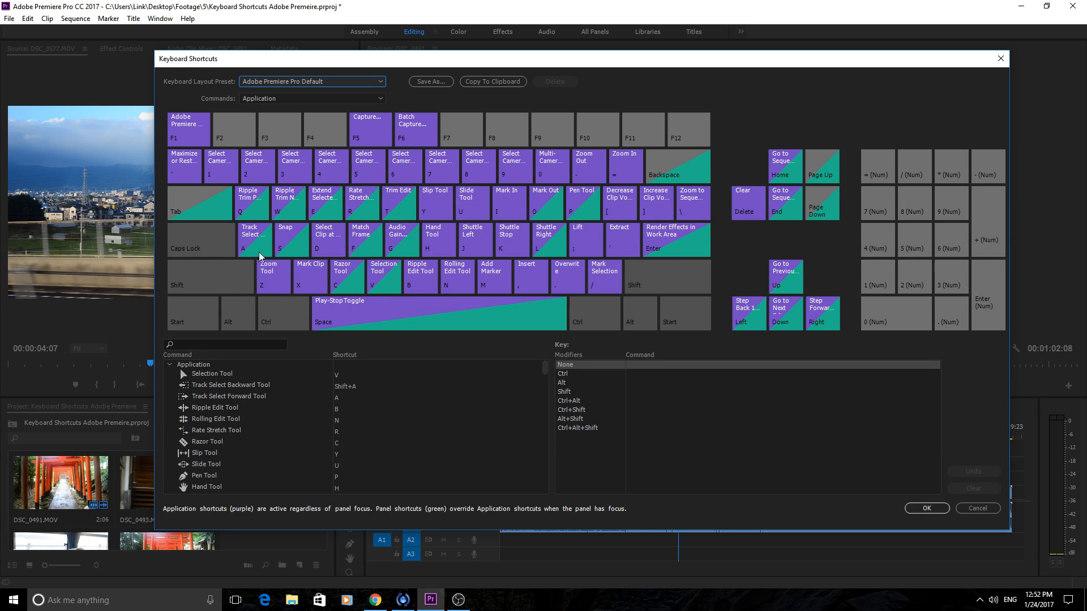
mouse_move(327, 89)
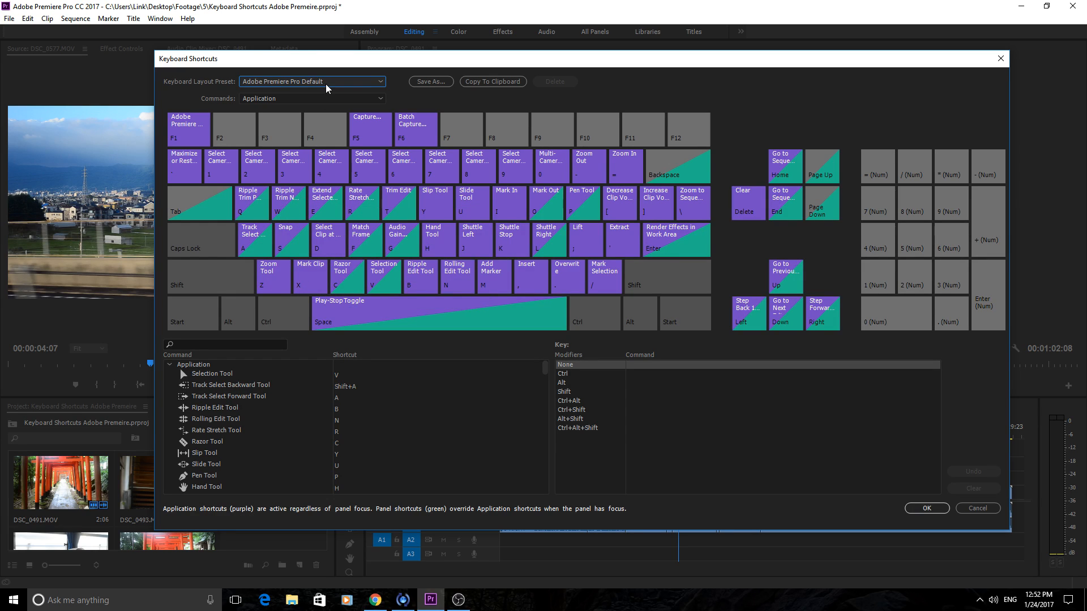
mouse_move(336, 86)
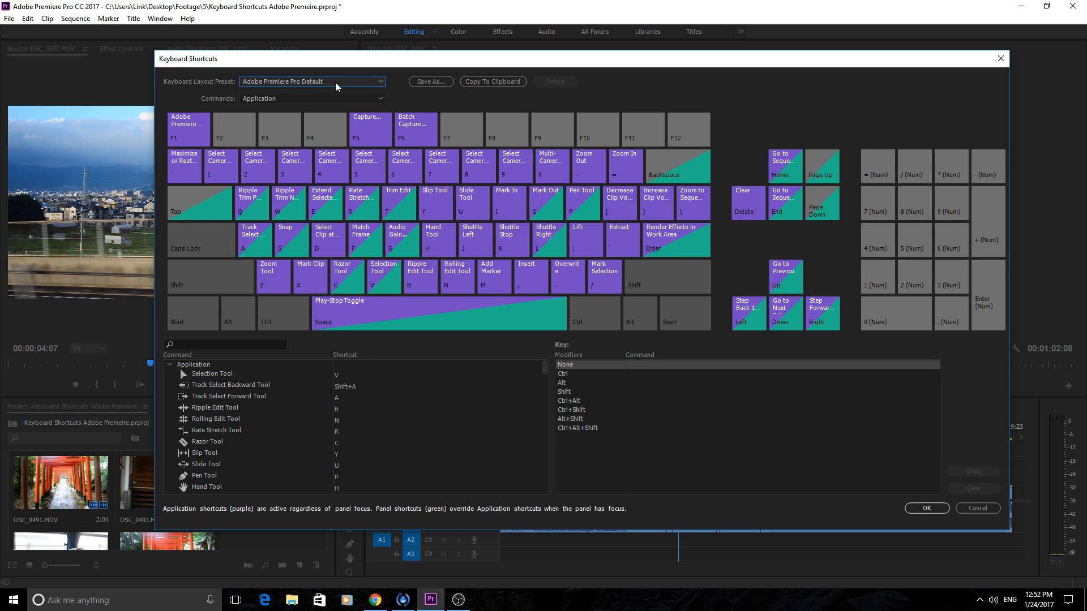
mouse_move(347, 312)
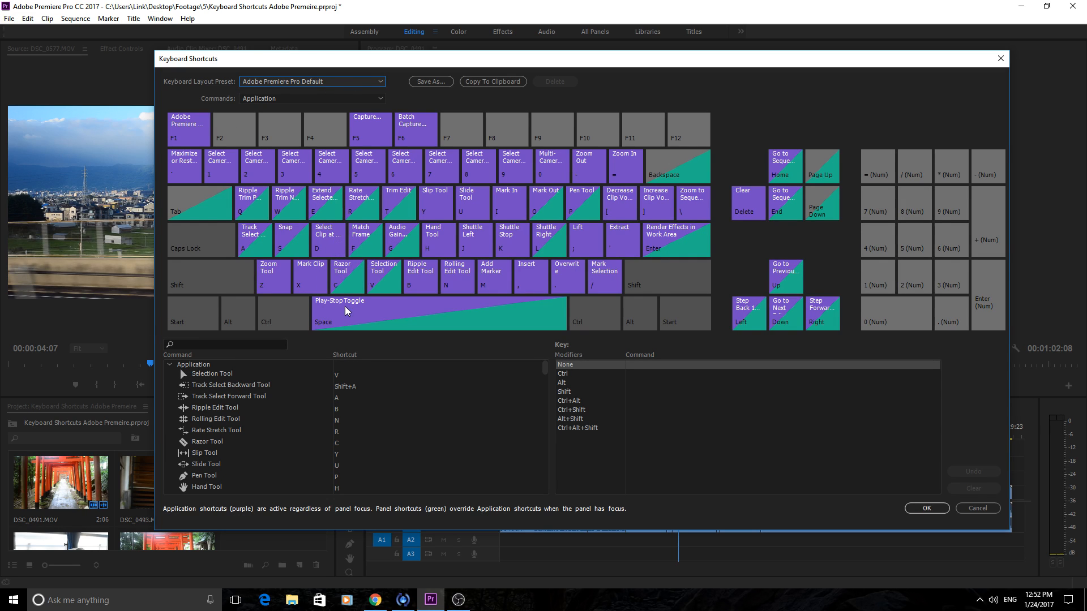
click(312, 81)
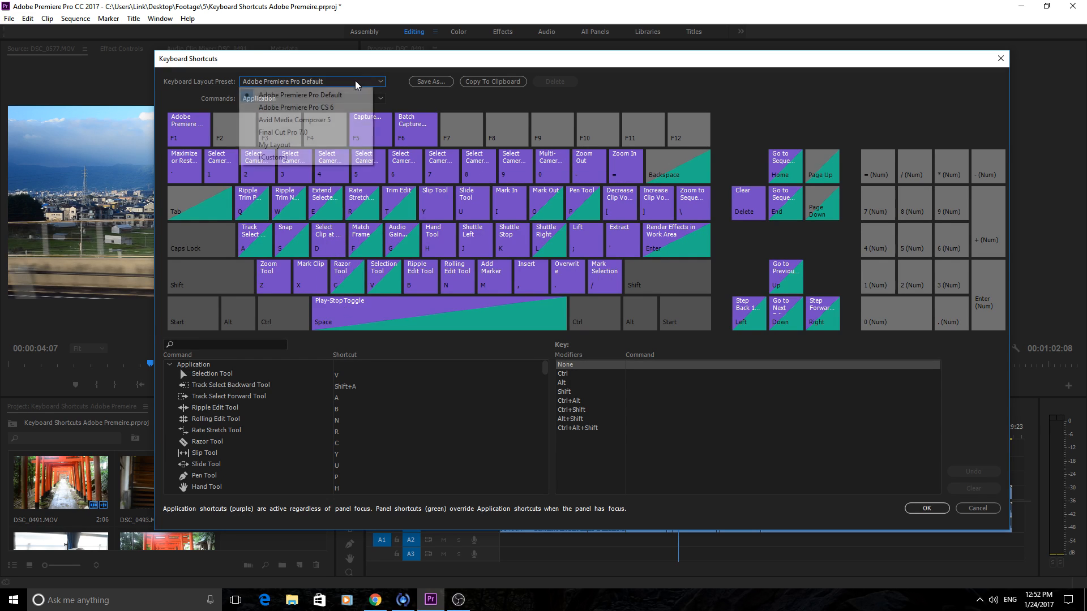
click(276, 144)
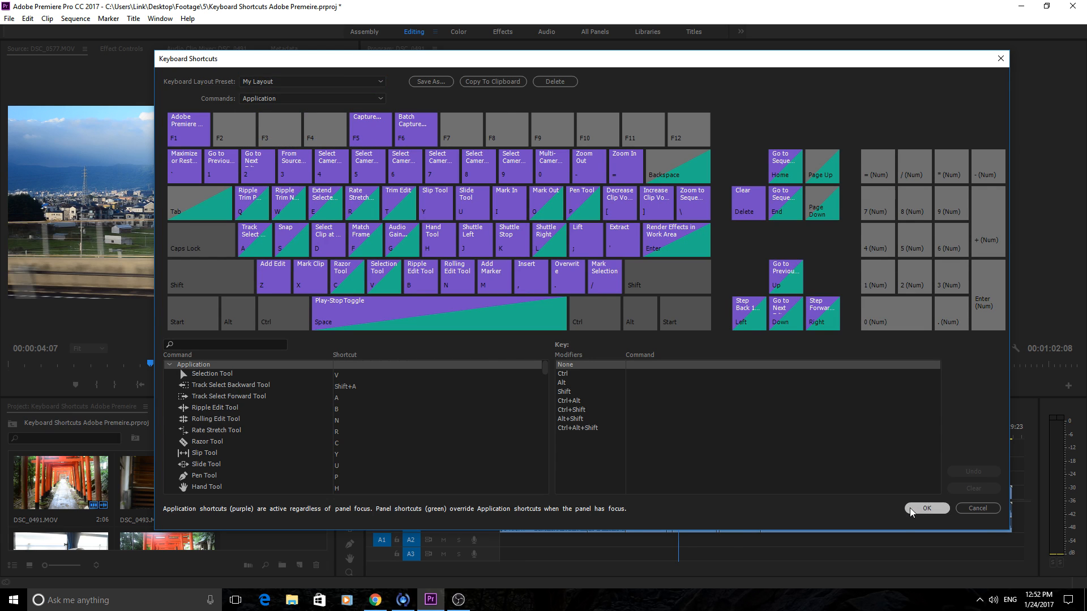
- Close Keyboard Shortcuts and cut the opening torii-gate clip and the final DSC_0493 clip
click(925, 508)
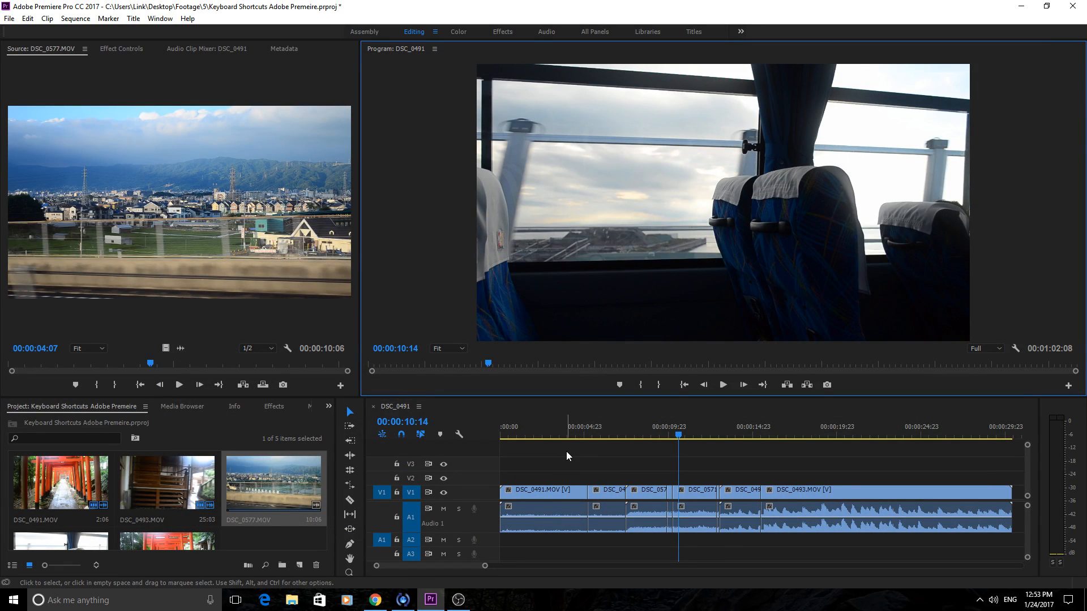
click(550, 435)
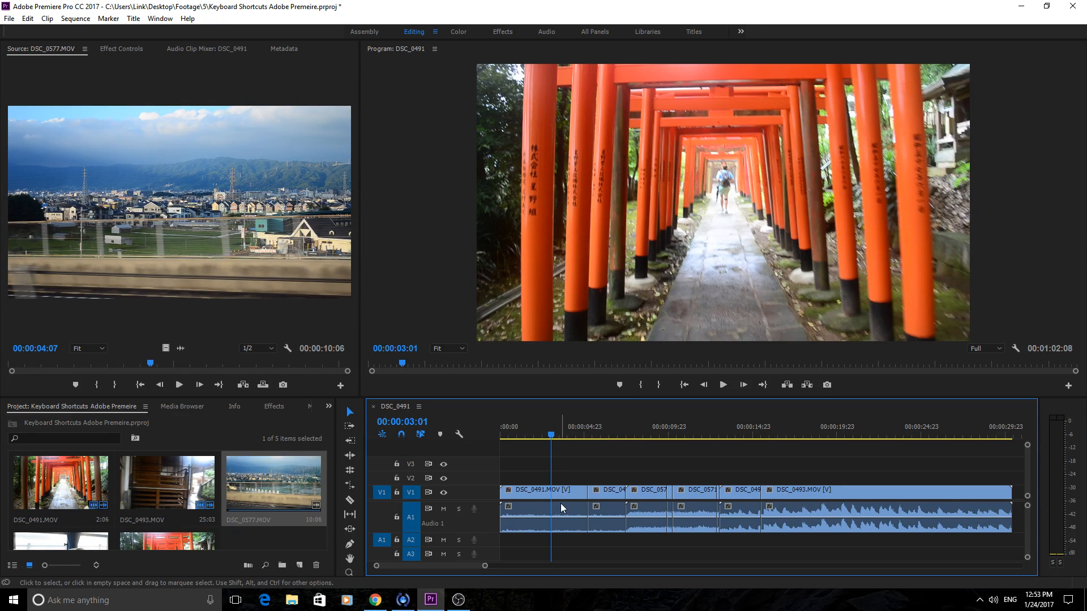
mouse_move(561, 454)
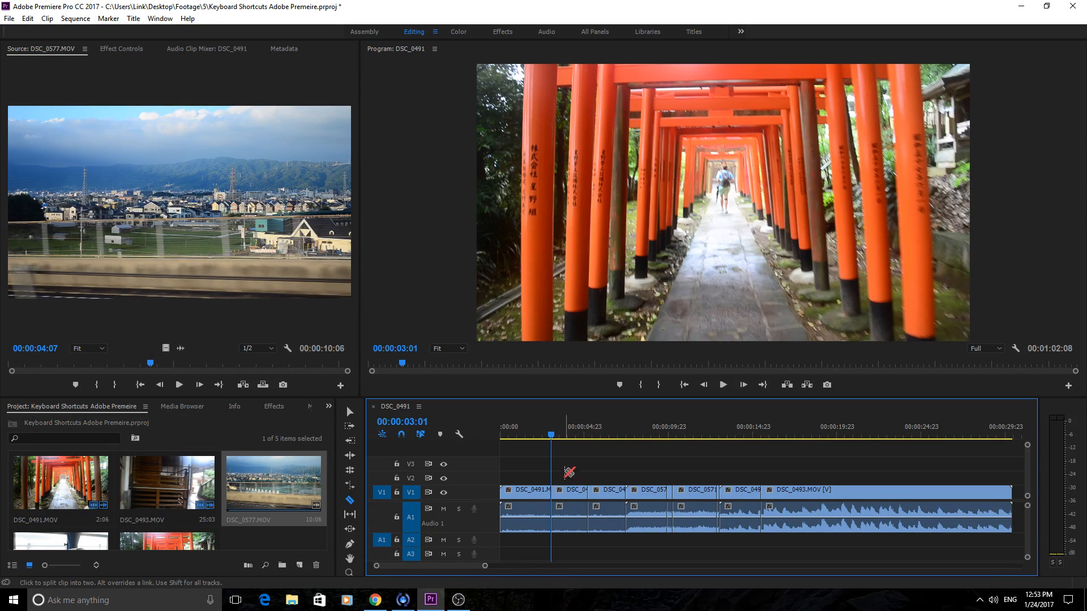
click(554, 435)
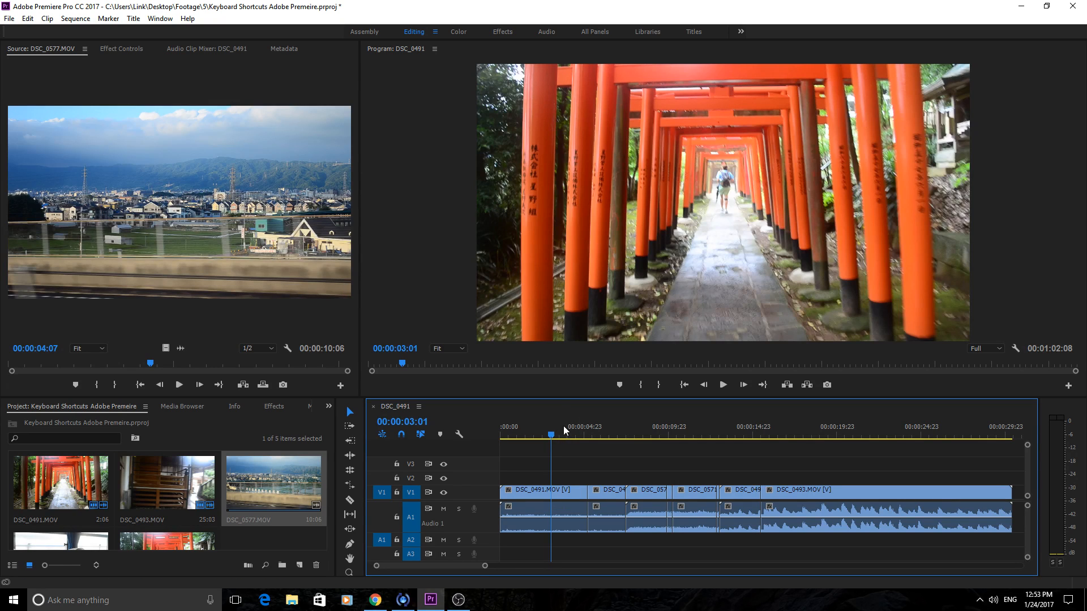
mouse_move(566, 475)
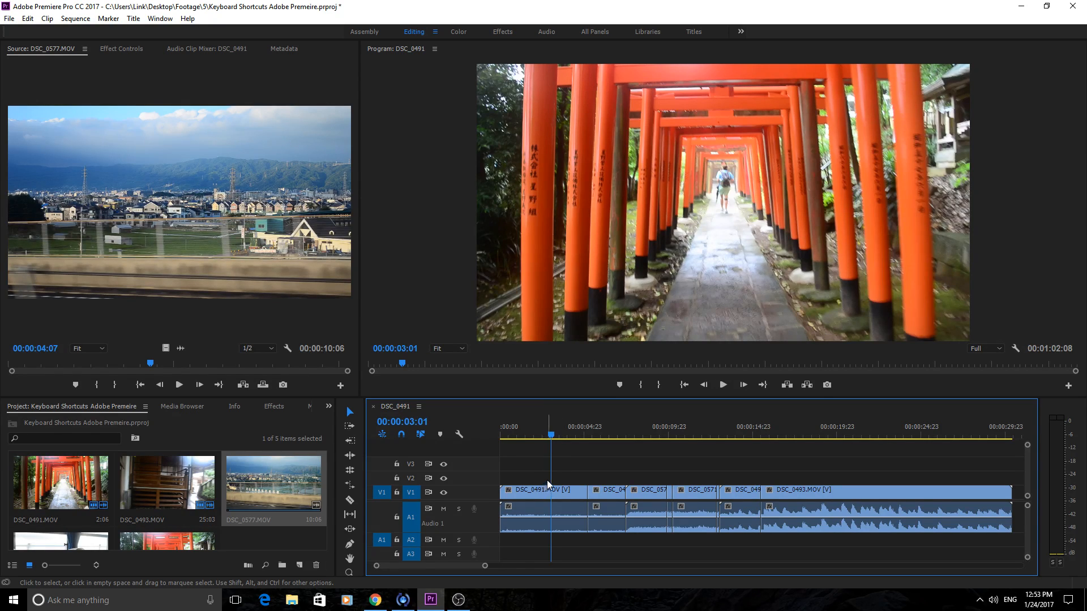
mouse_move(551, 537)
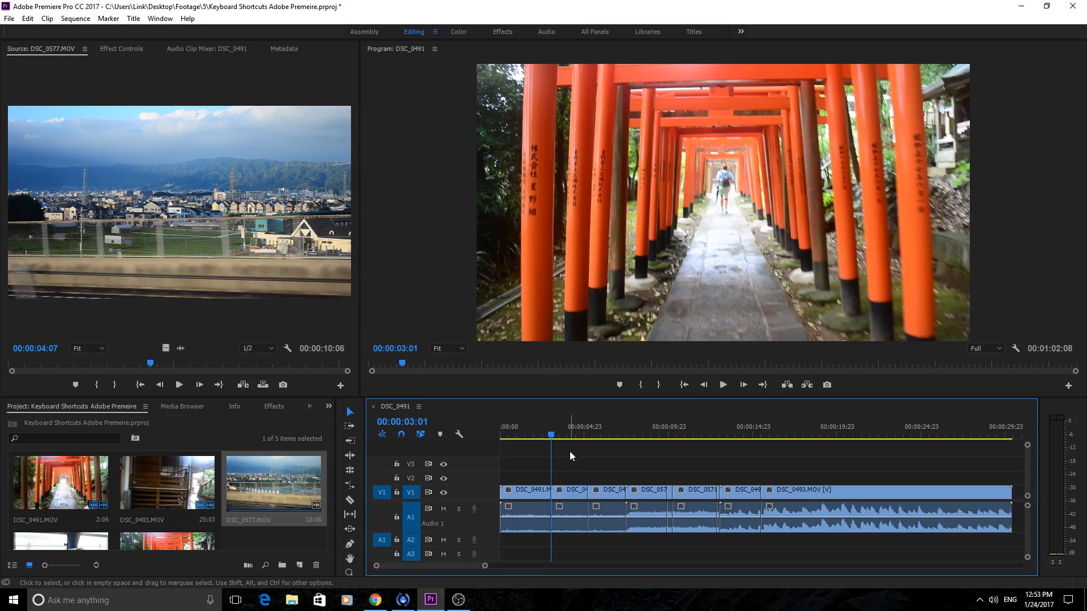
click(876, 435)
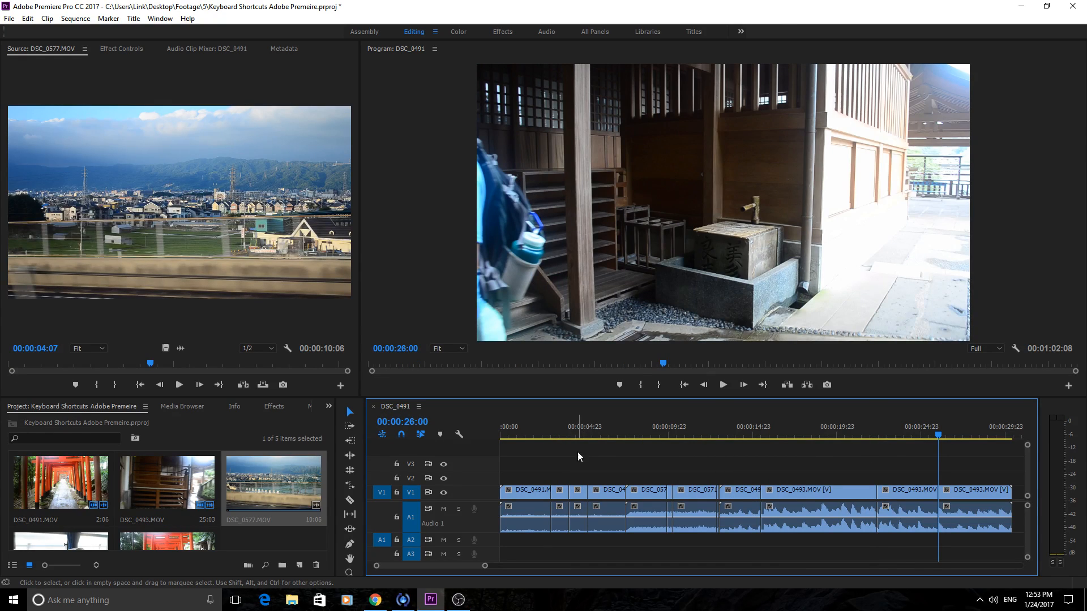
mouse_move(617, 426)
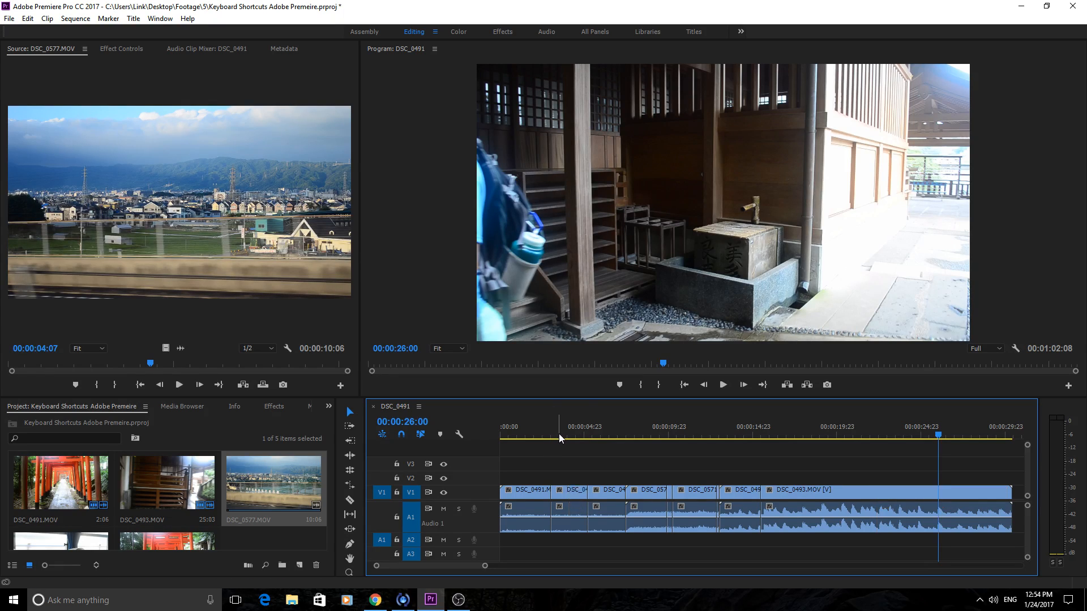
mouse_move(539, 394)
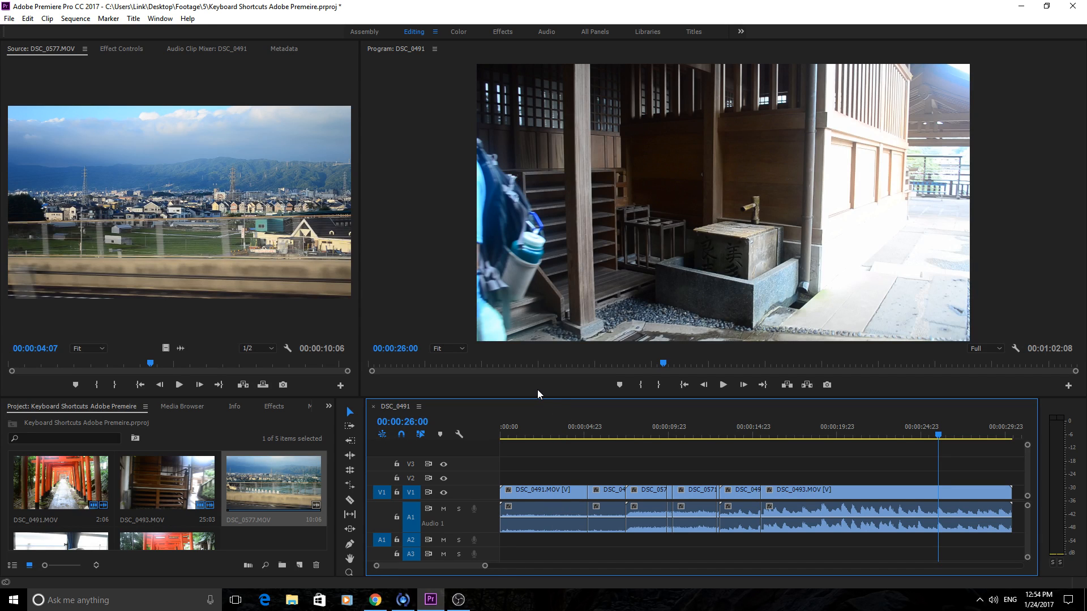
mouse_move(584, 428)
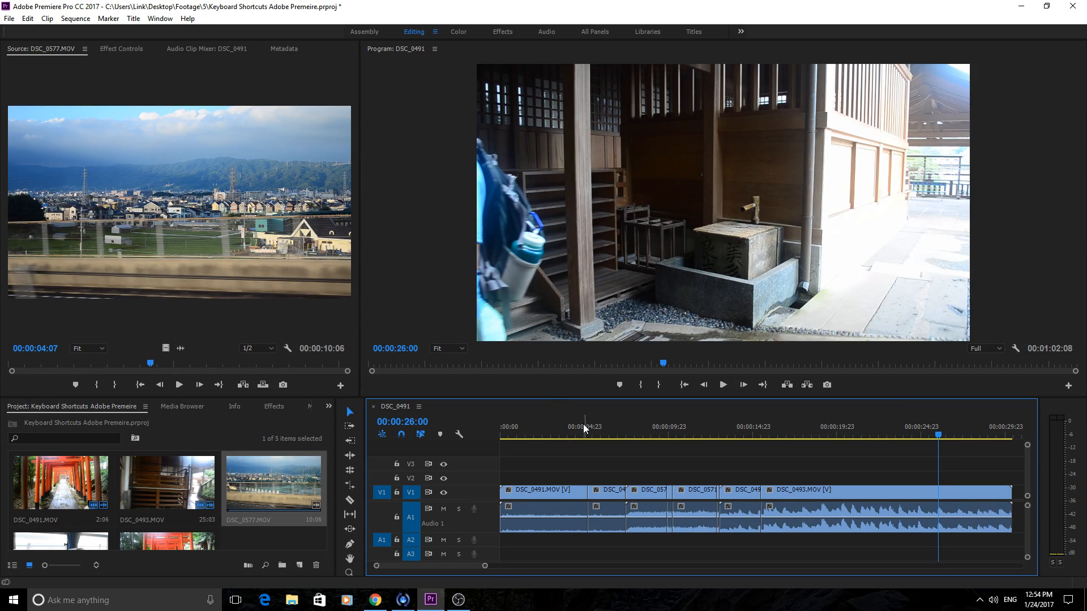
click(592, 435)
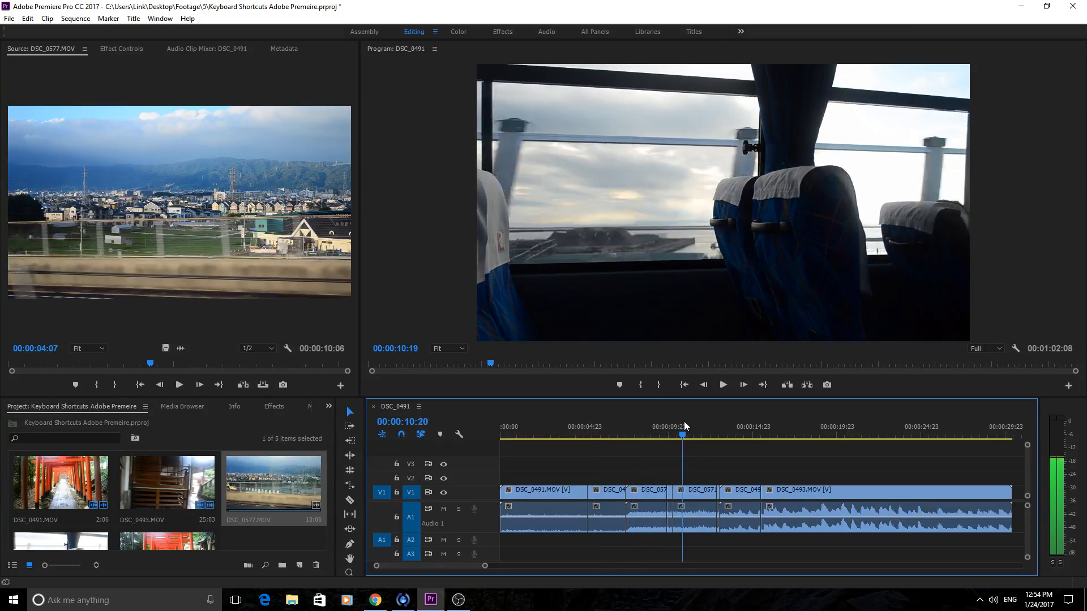
click(591, 427)
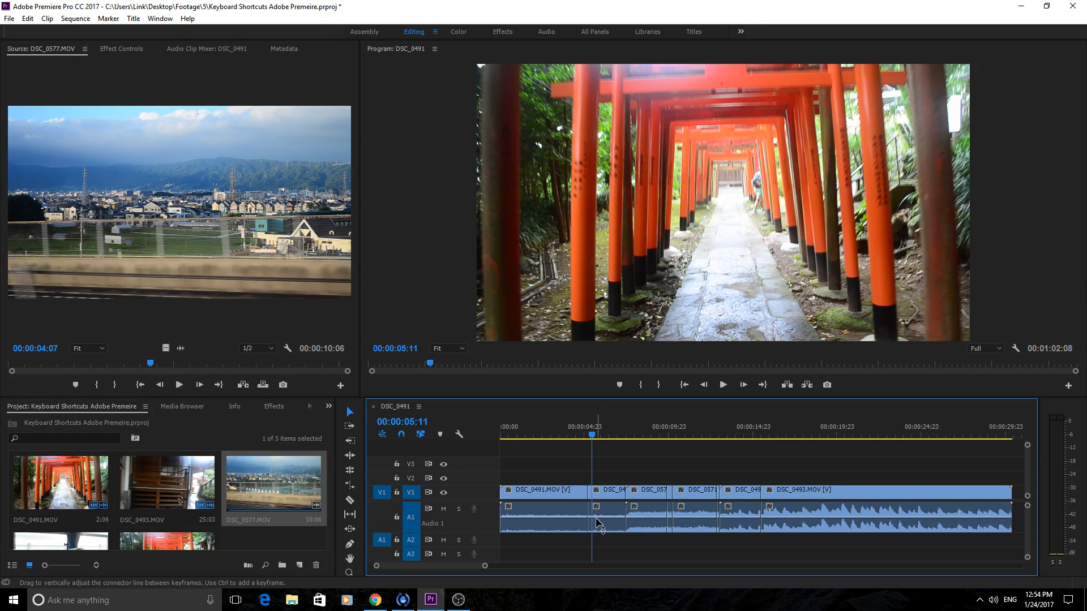
mouse_move(785, 422)
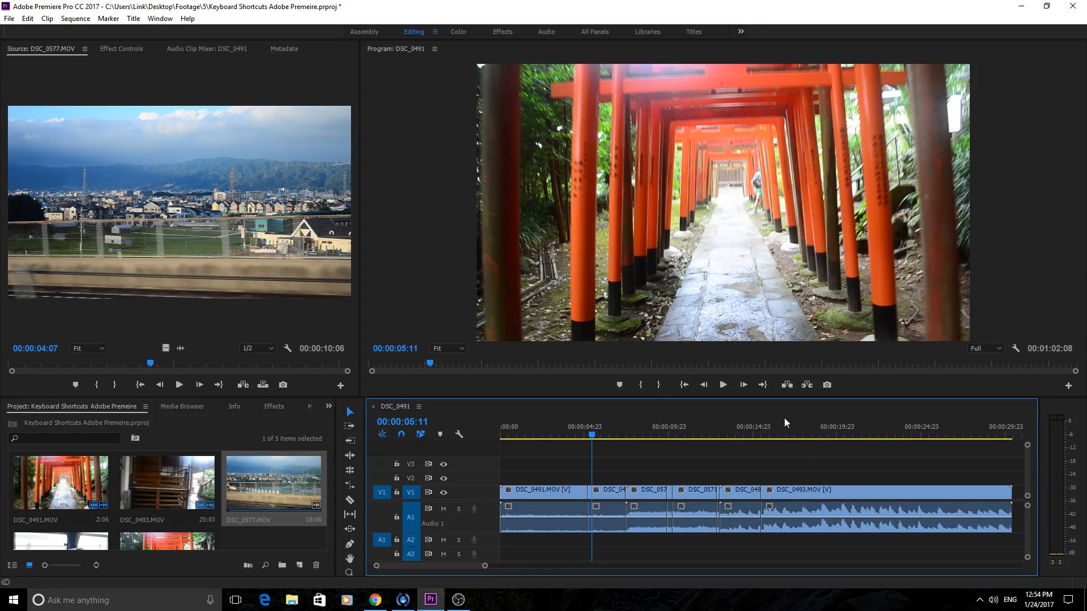
mouse_move(858, 426)
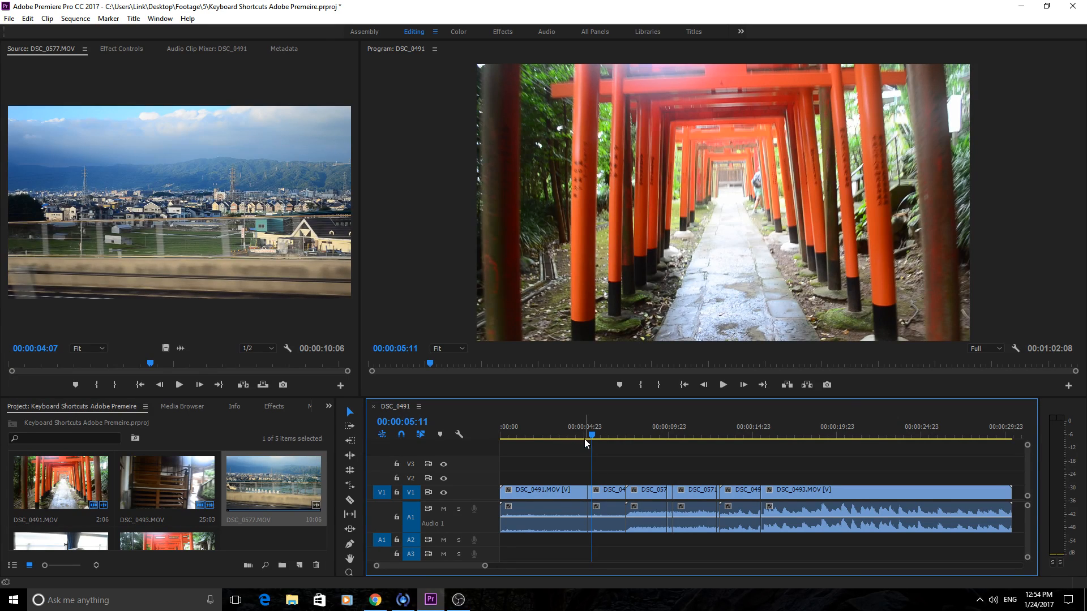
click(575, 436)
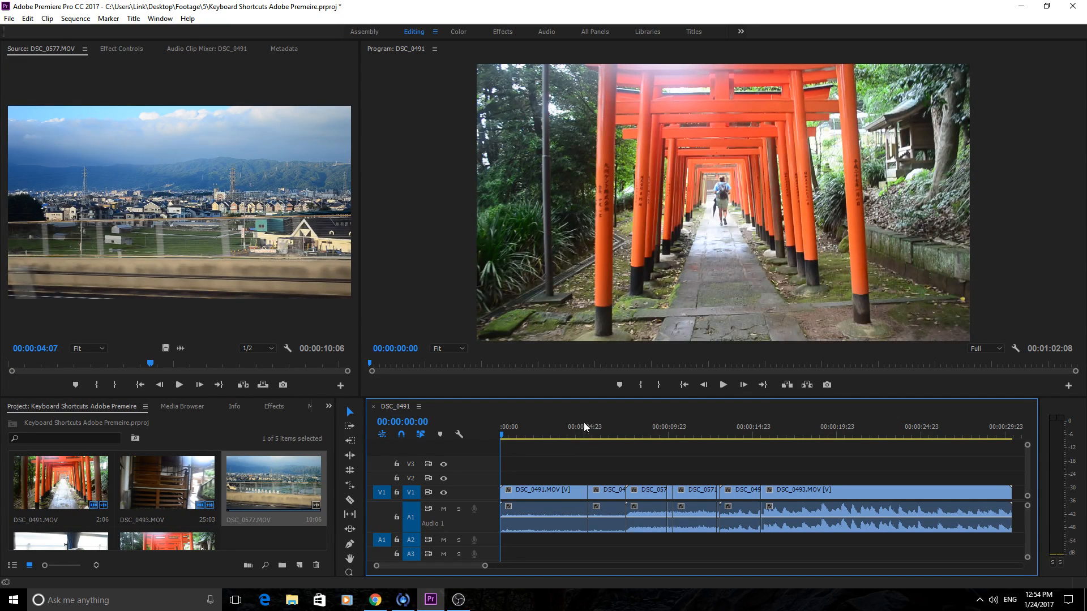
click(797, 435)
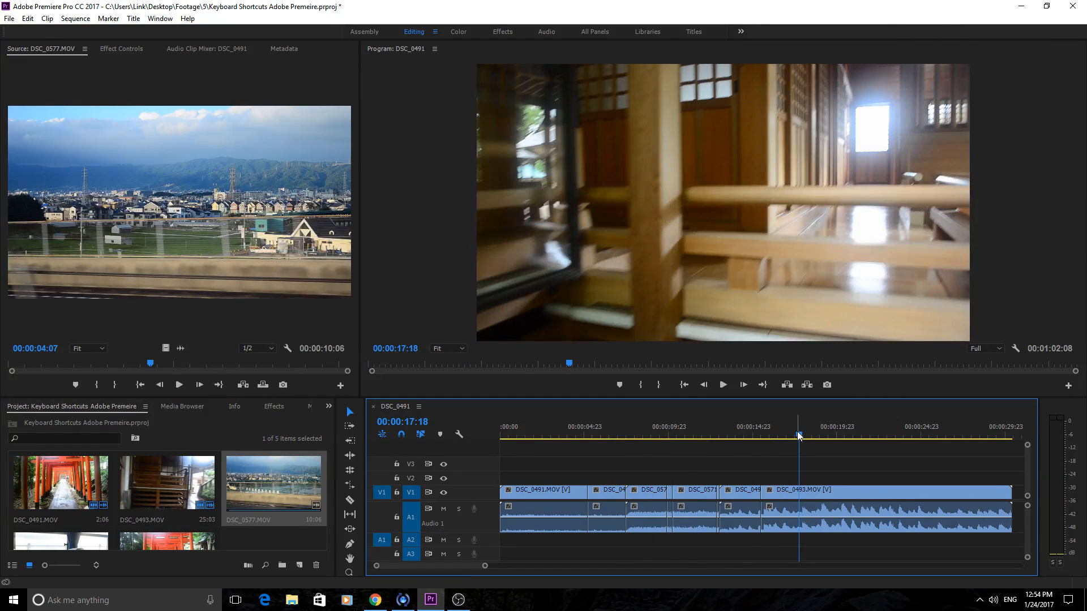
click(671, 435)
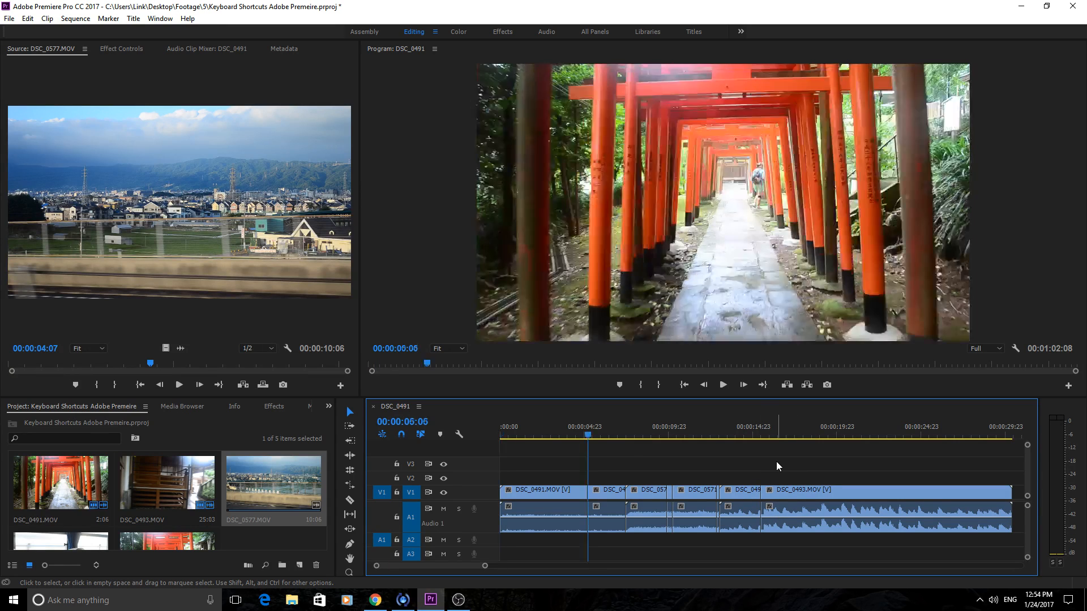
click(761, 435)
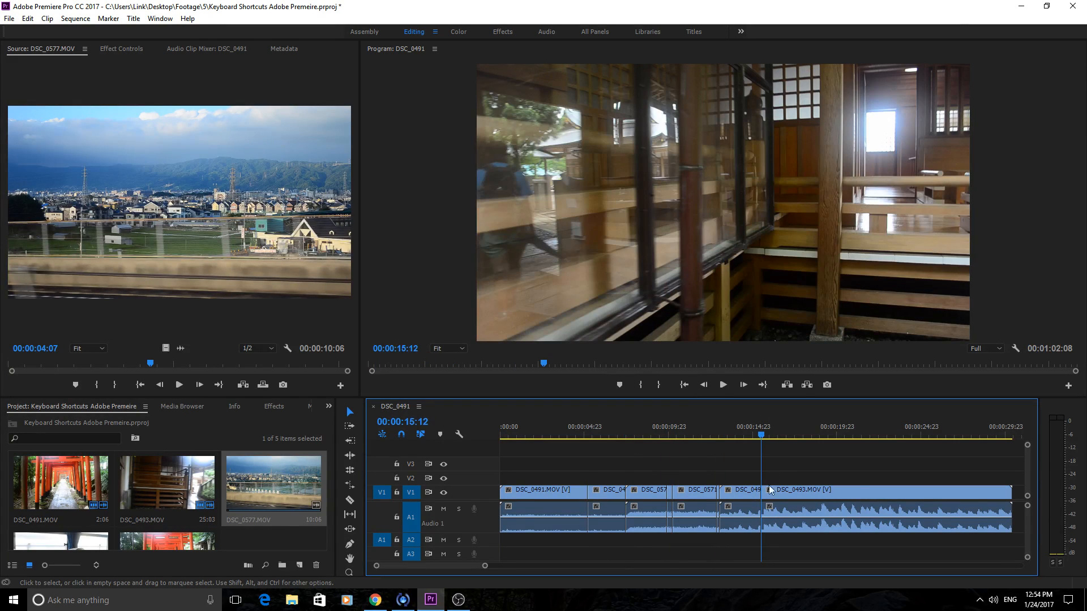
mouse_move(762, 492)
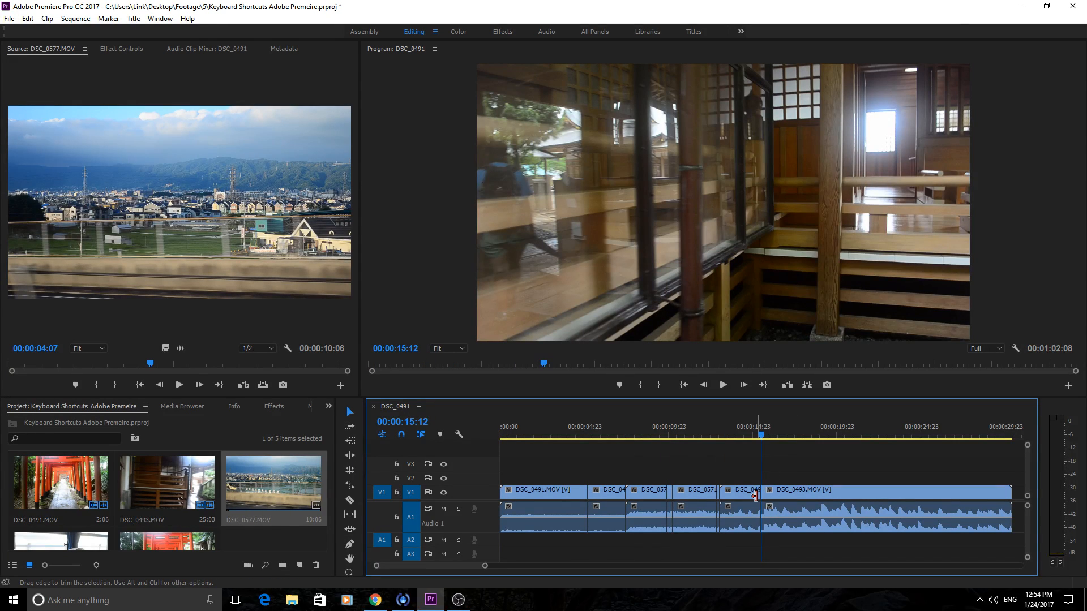
mouse_move(754, 498)
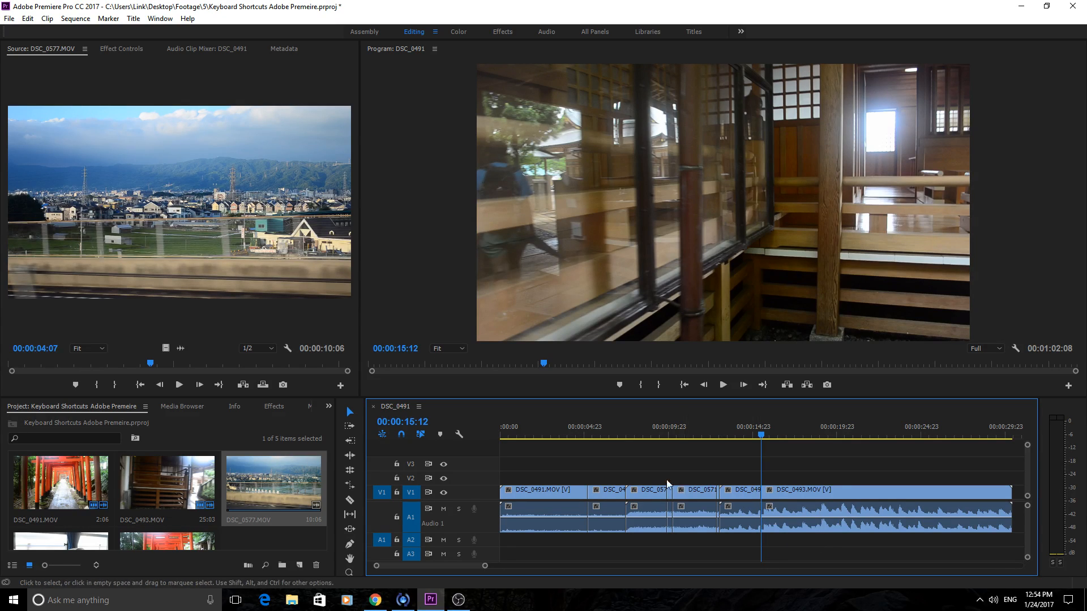
- Trim the first two clips, leaving a gap before DSC_0577
click(578, 433)
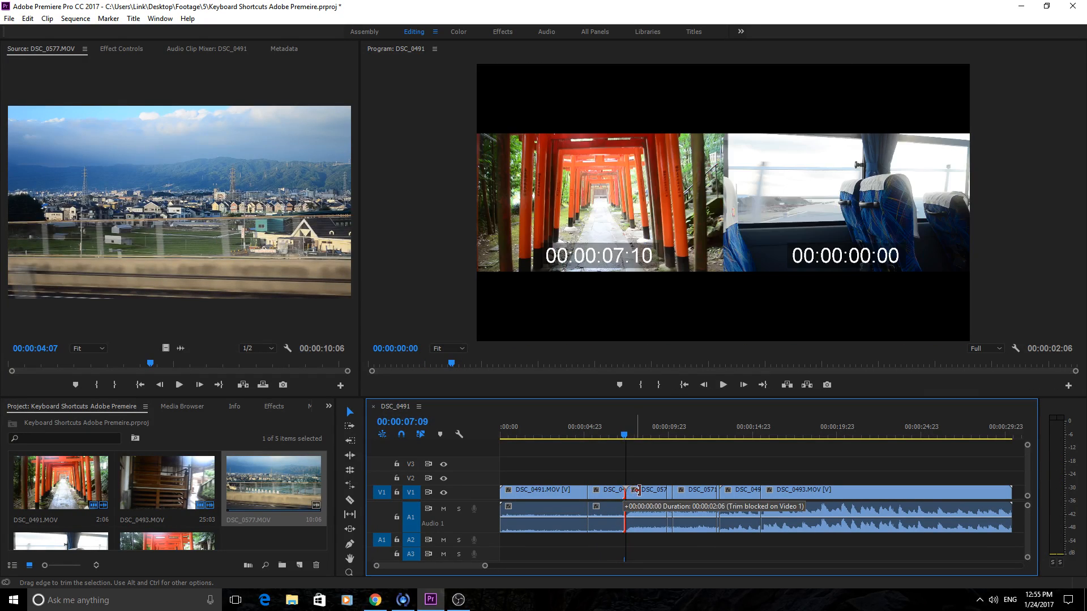
click(632, 436)
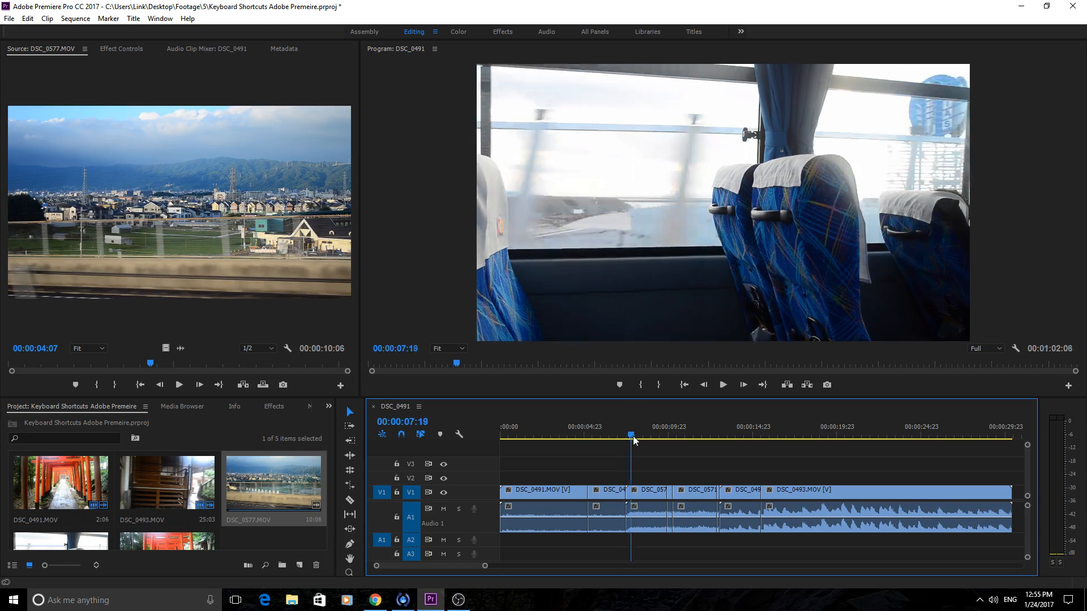
click(670, 436)
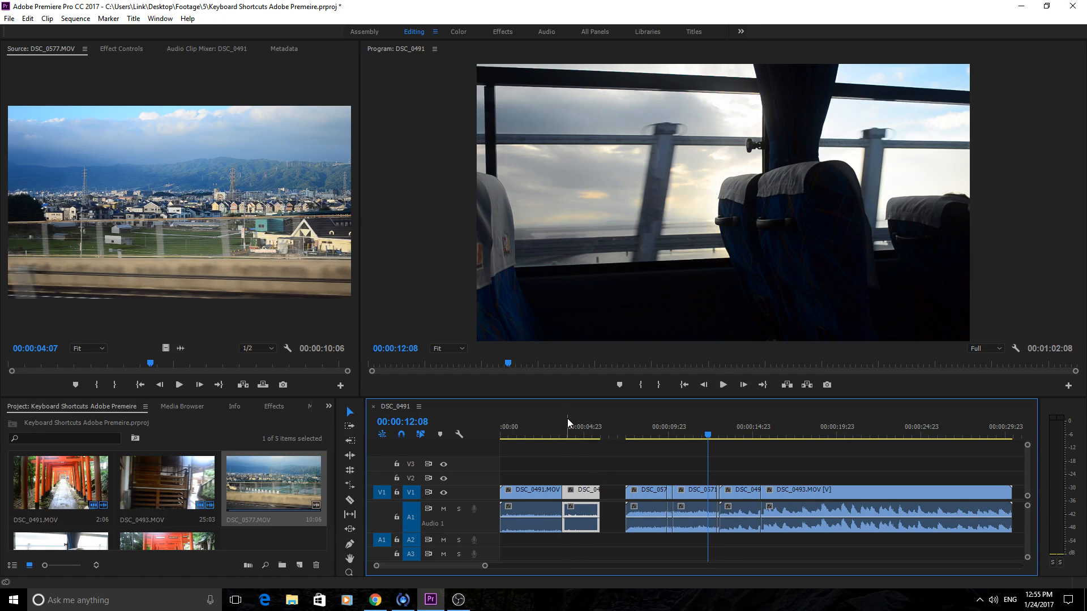
click(558, 434)
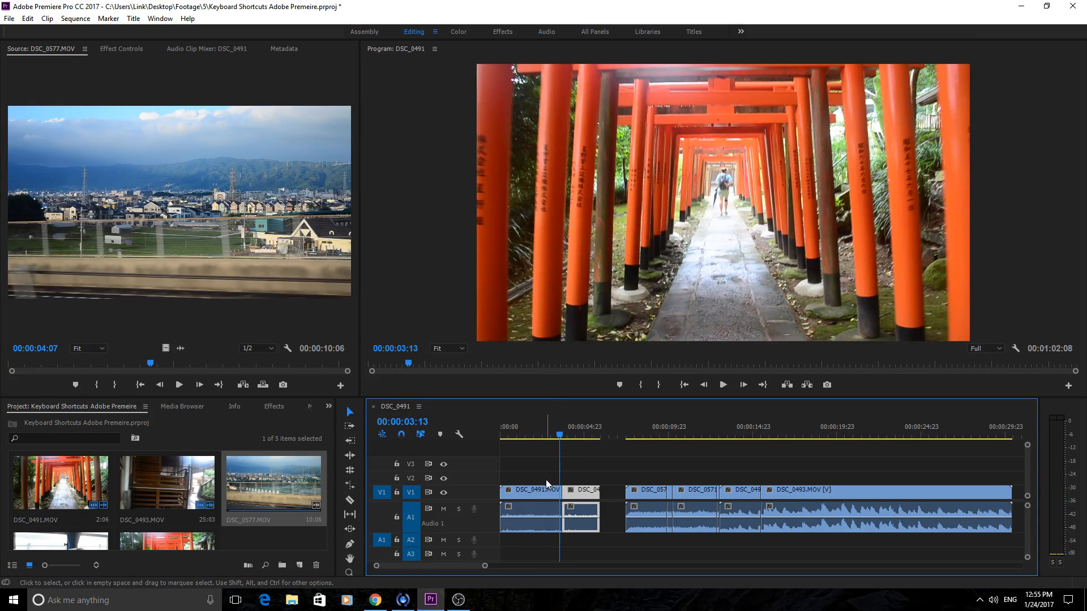
- Select the opening torii-gate clip and load its matched source frame
click(530, 490)
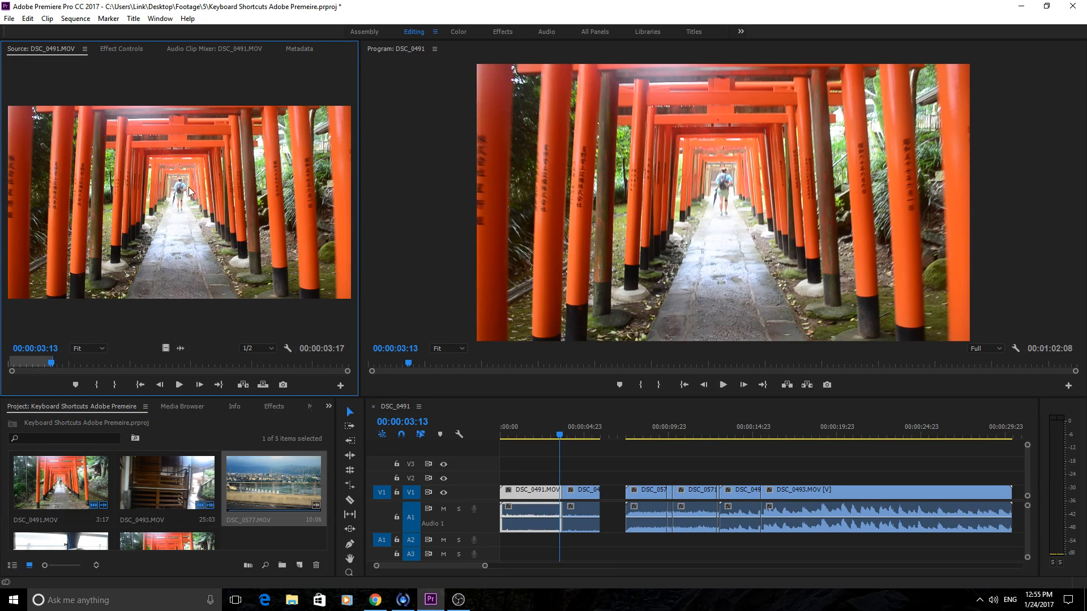
mouse_move(800, 280)
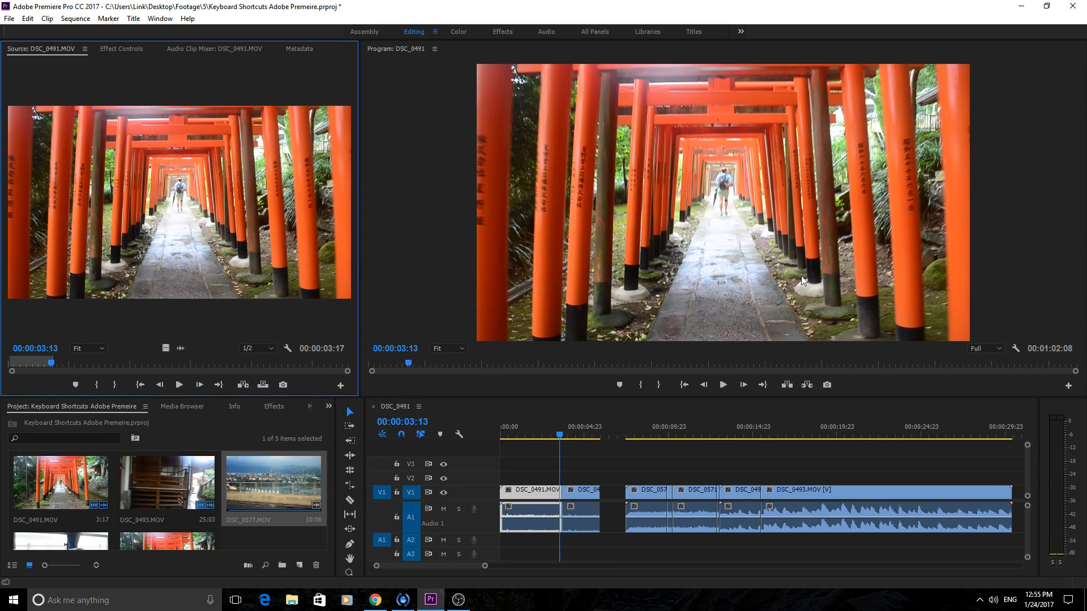
mouse_move(109, 201)
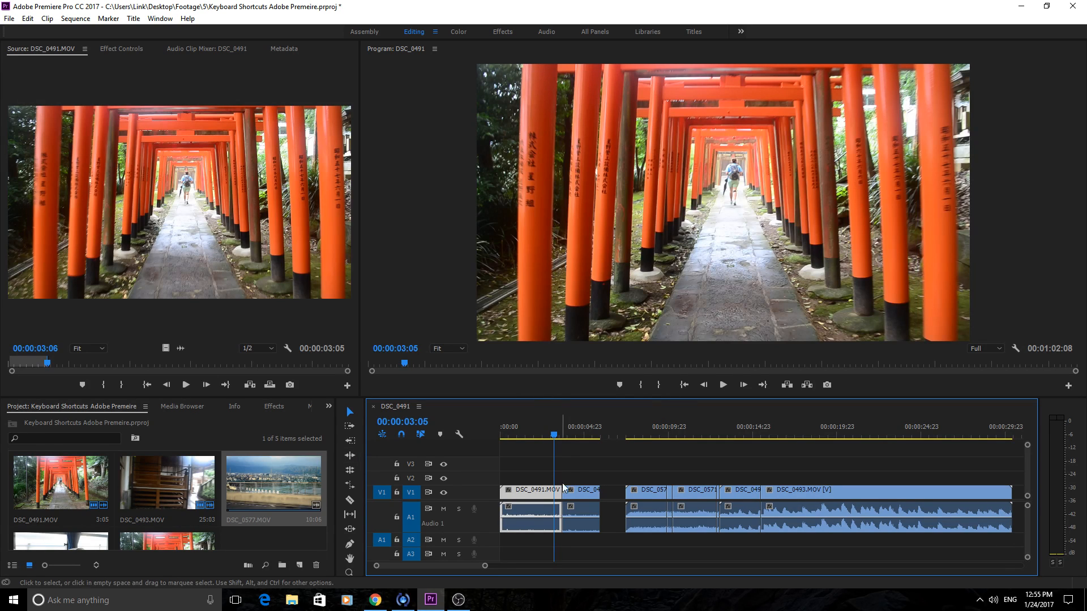
mouse_move(536, 463)
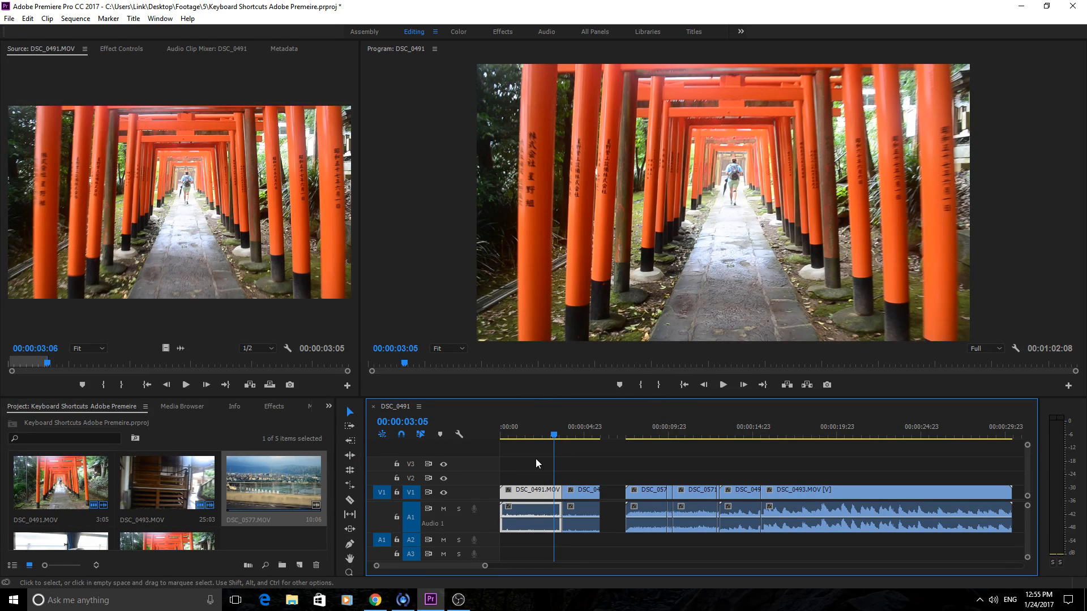
mouse_move(539, 433)
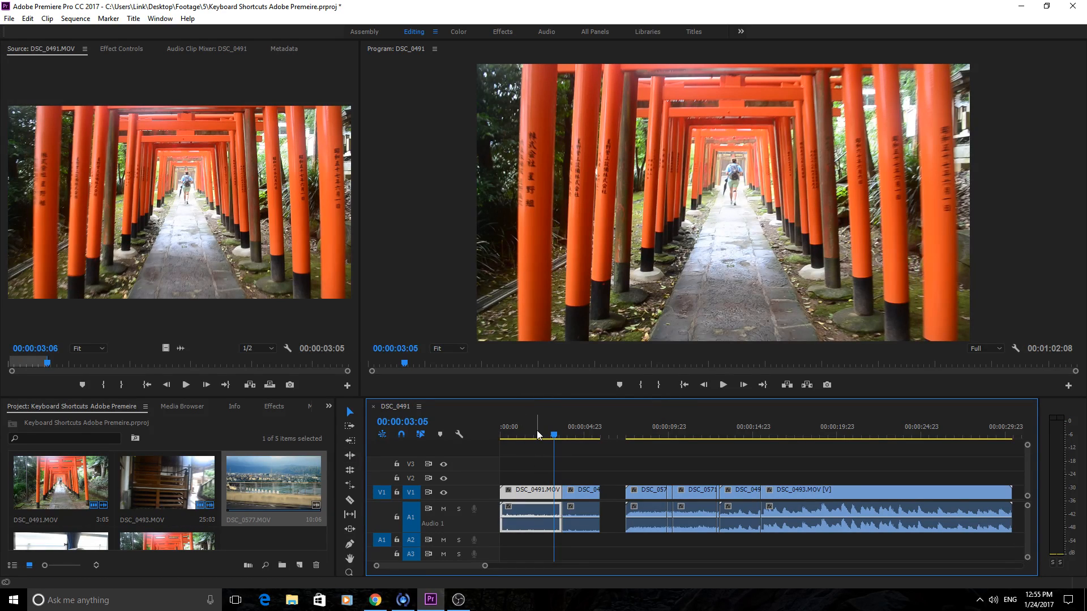
mouse_move(533, 442)
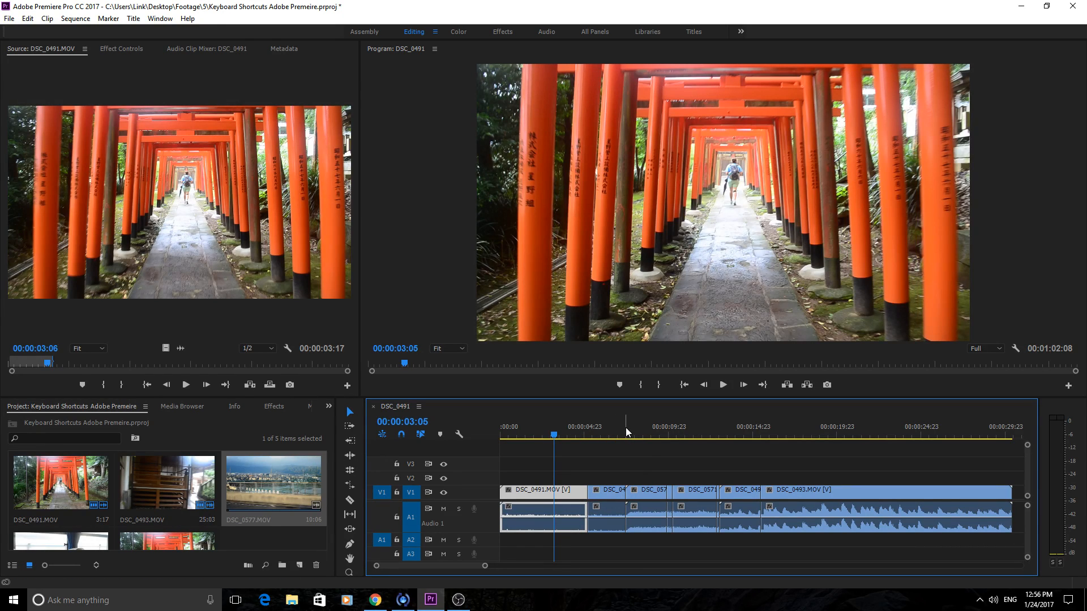
- Replace the short bus-window clip under the playhead with the DSC_0577 landscape footage
click(615, 435)
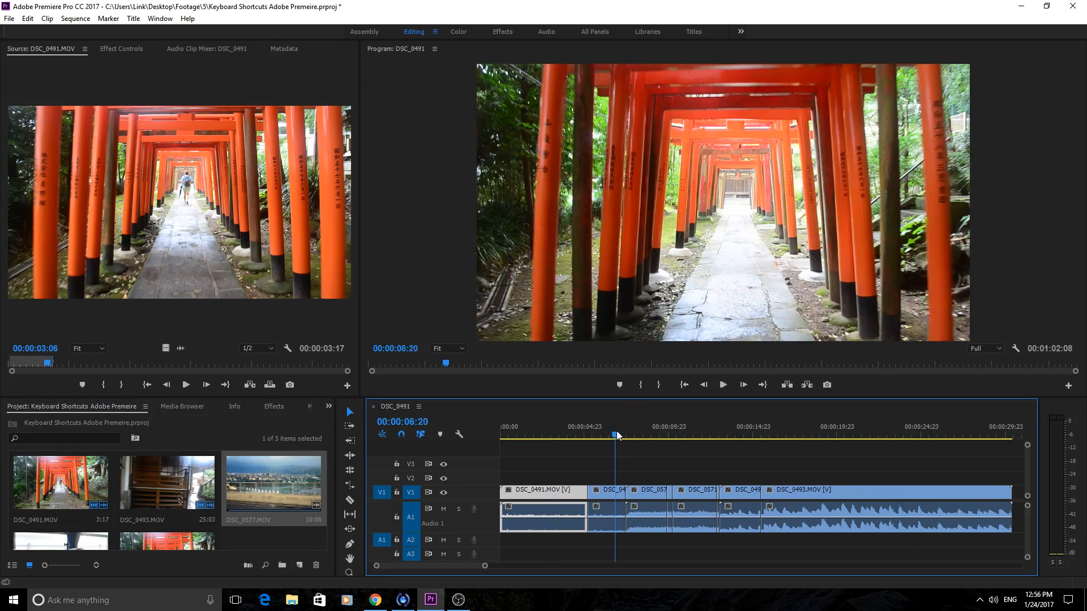
click(656, 435)
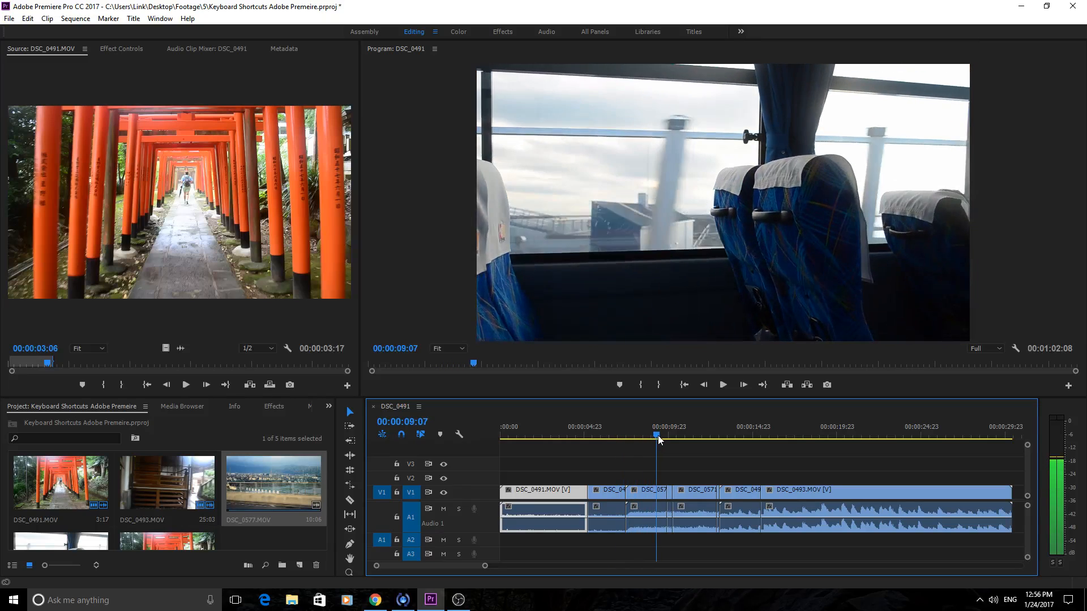
key(left)
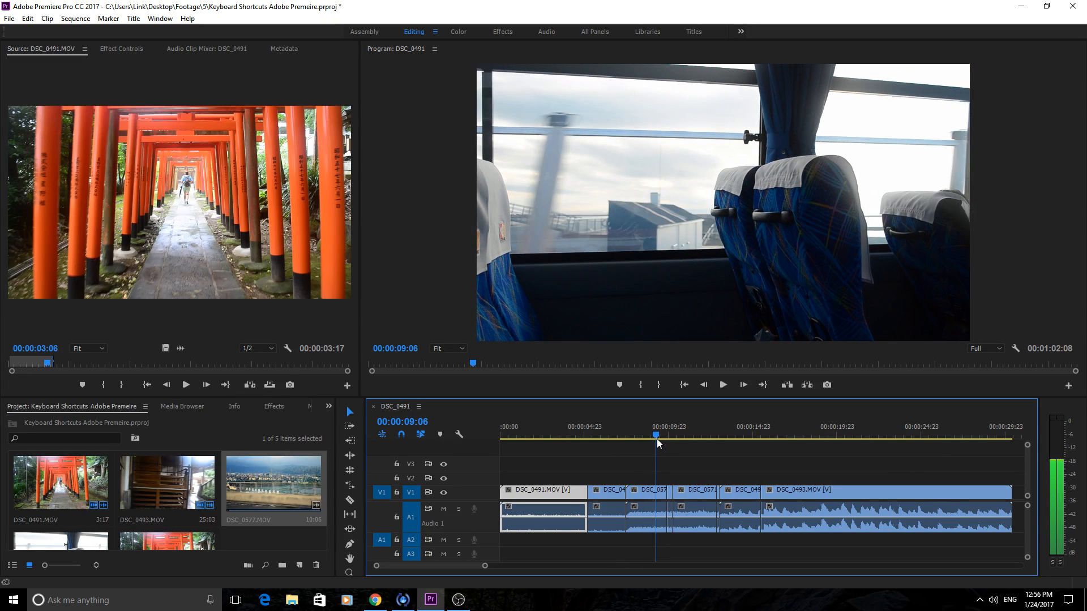
mouse_move(617, 447)
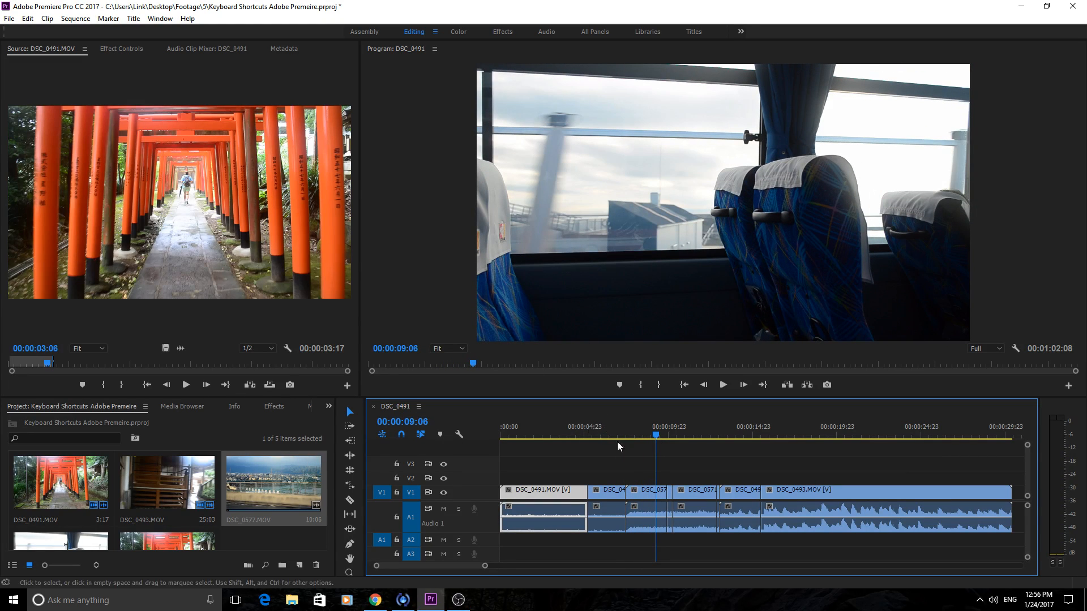
scroll(down, 3)
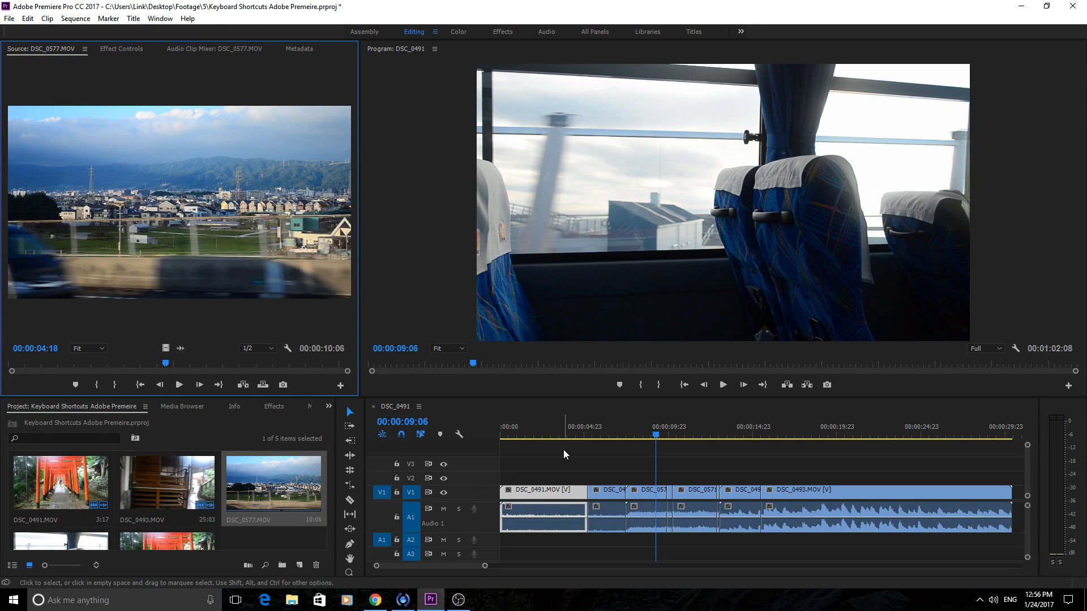
click(648, 492)
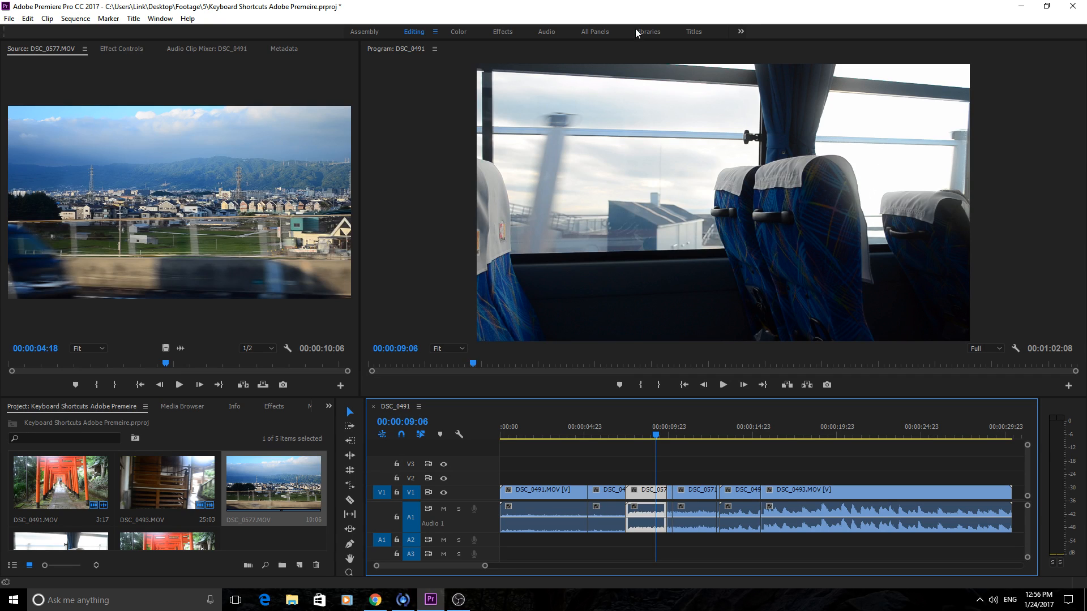
mouse_move(257, 206)
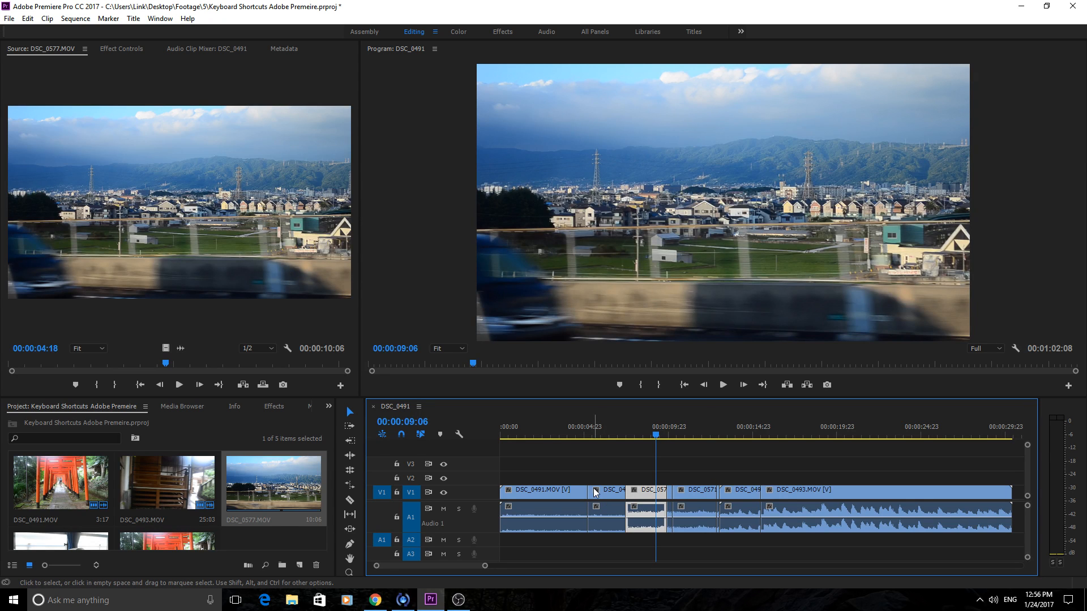
click(655, 438)
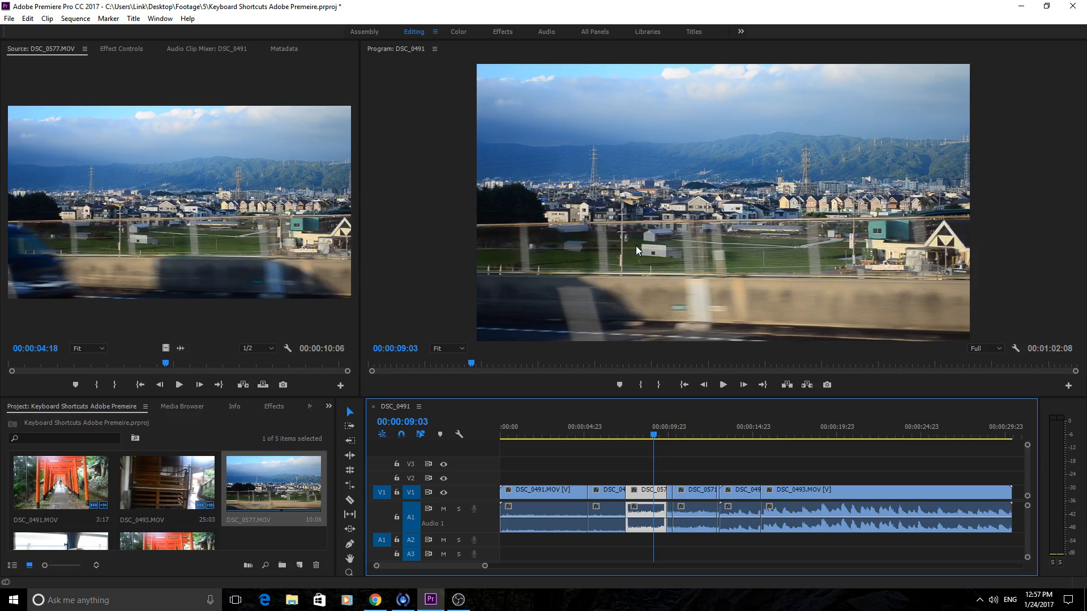
- In Keyboard Shortcuts, expand Clip > Replace With Clip to check From Source Monitor, Match Frame
click(28, 18)
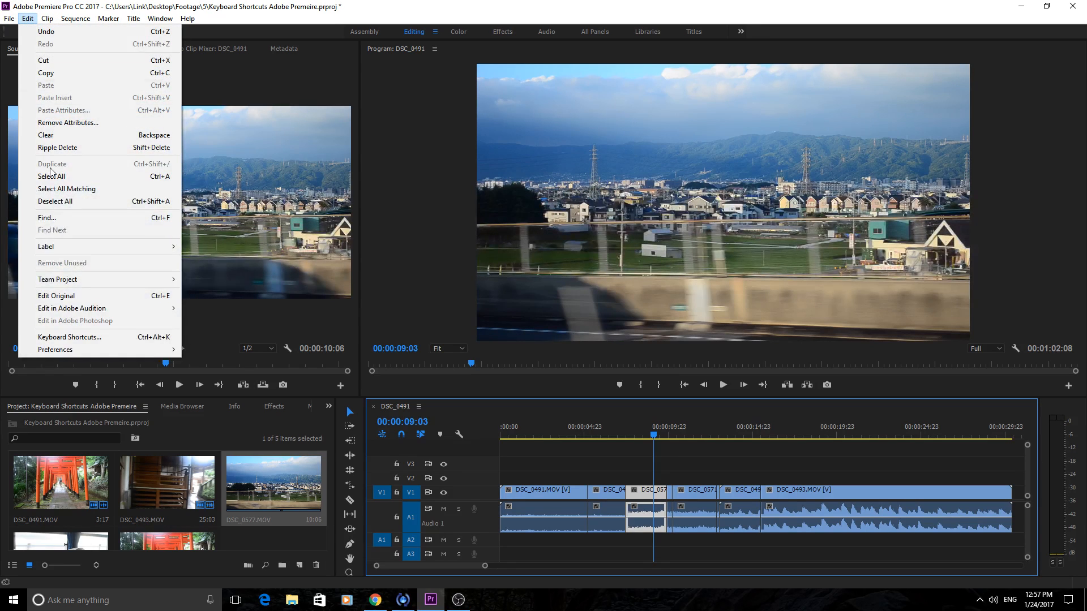
click(69, 338)
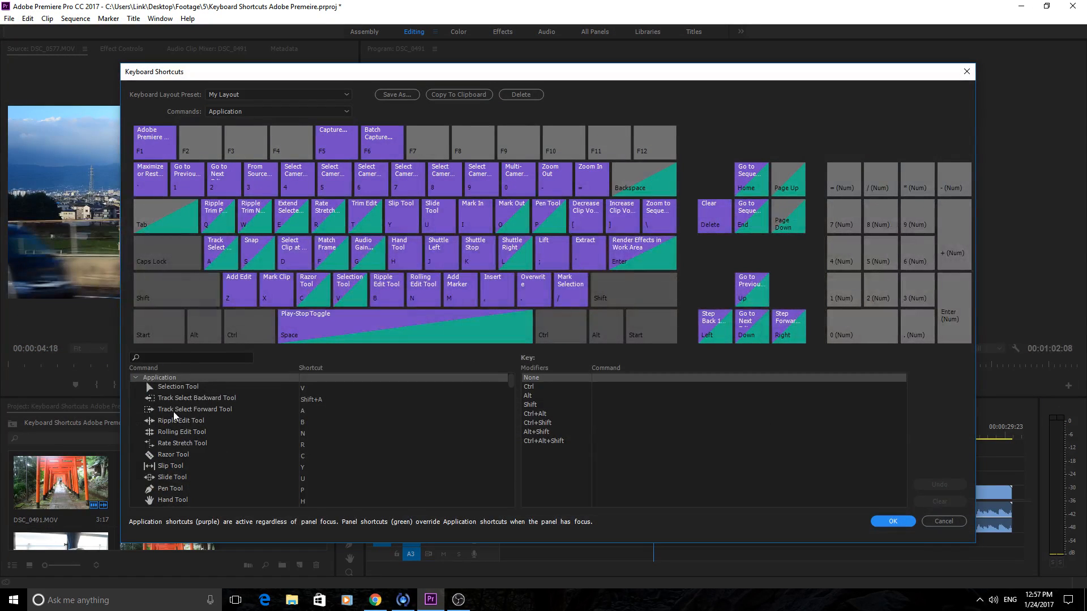
scroll(down, 3)
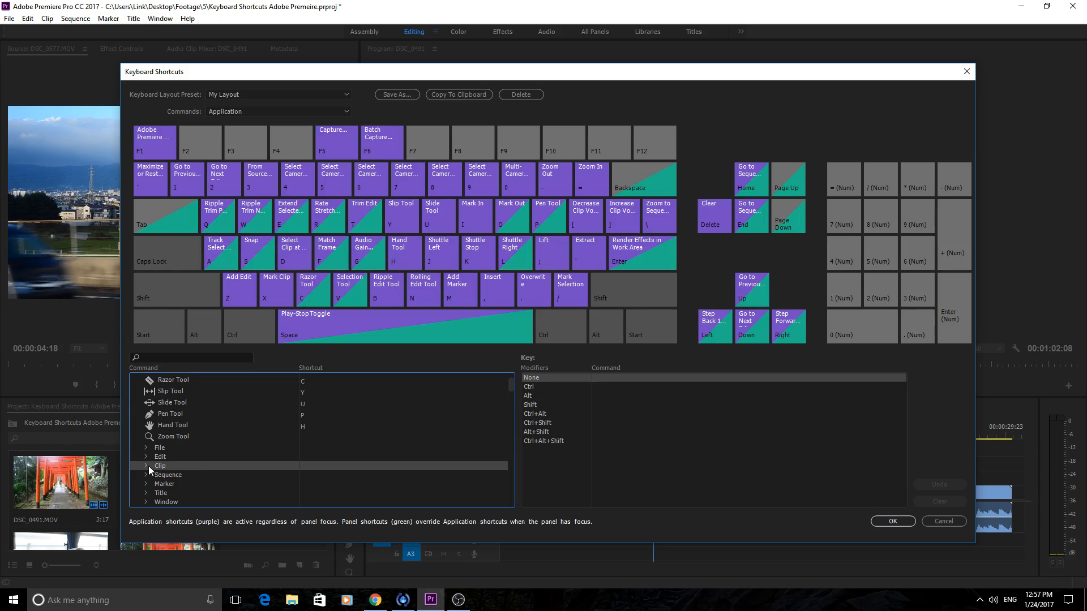
click(160, 465)
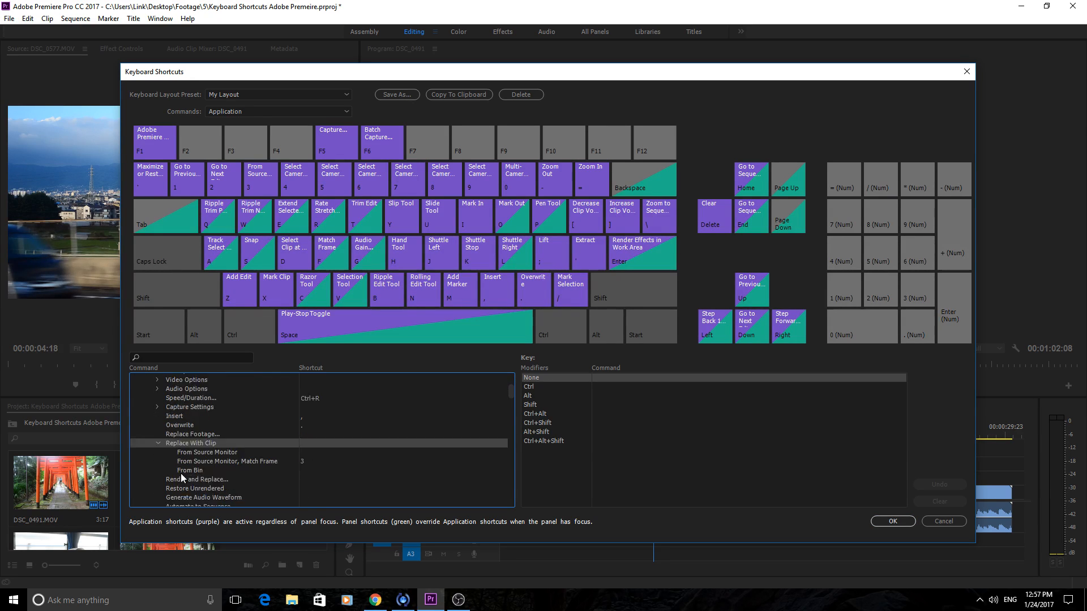
scroll(down, 3)
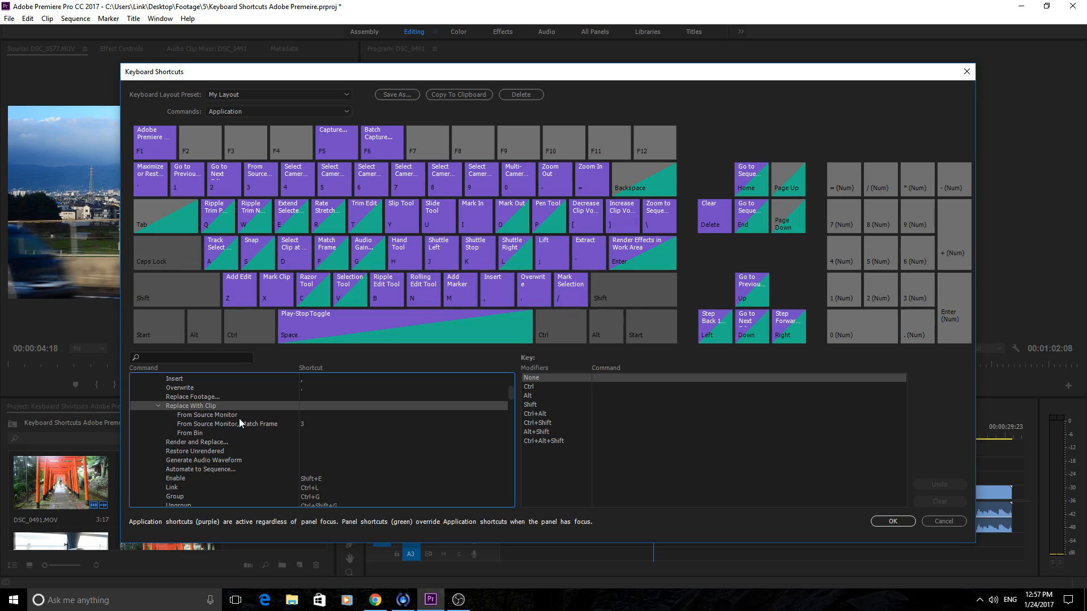
mouse_move(262, 430)
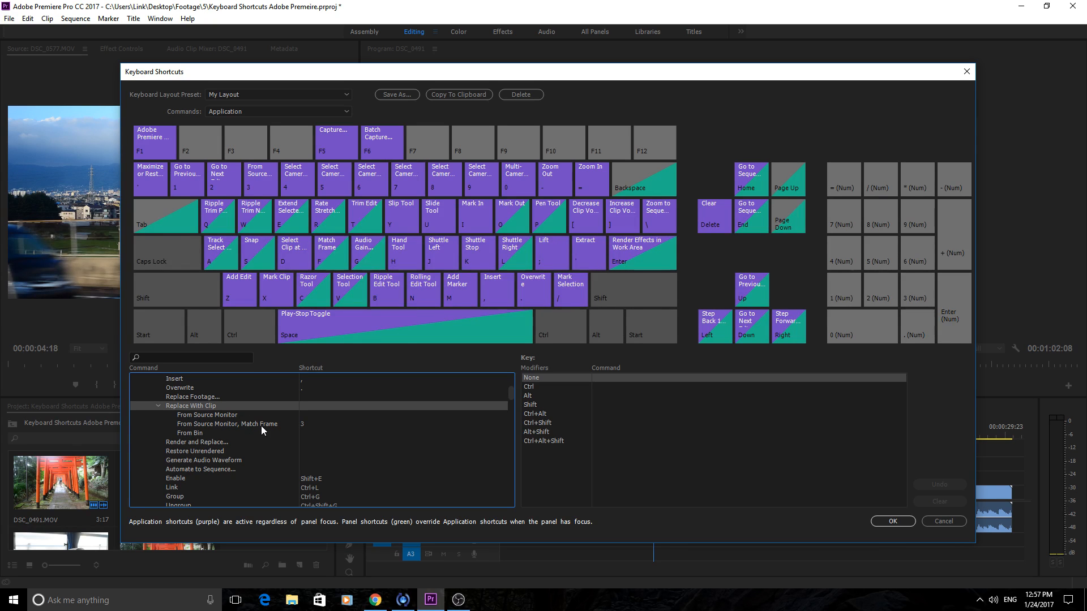
mouse_move(64, 284)
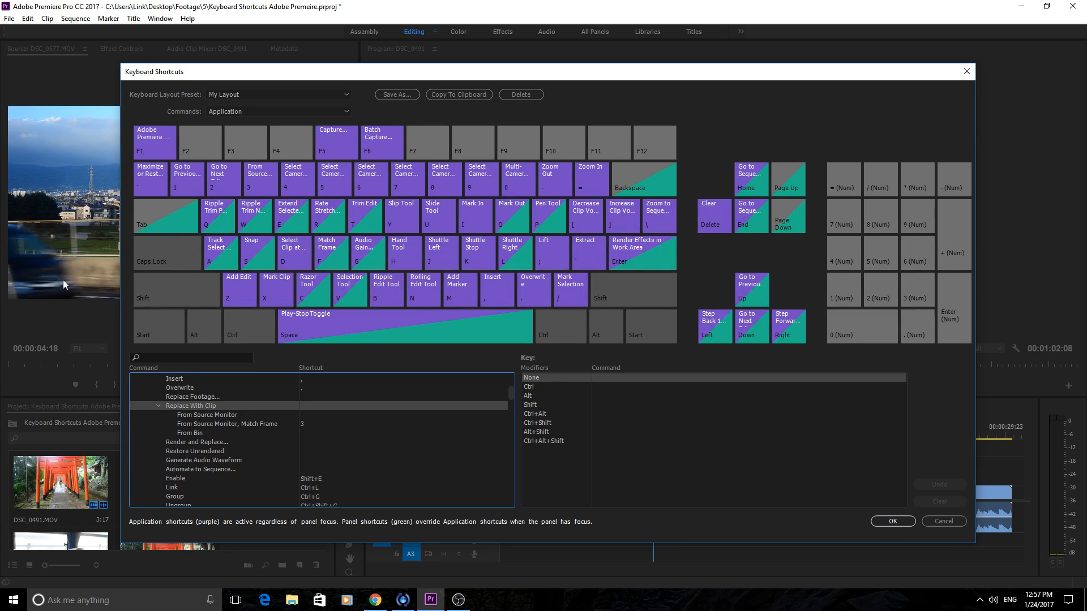
mouse_move(222, 426)
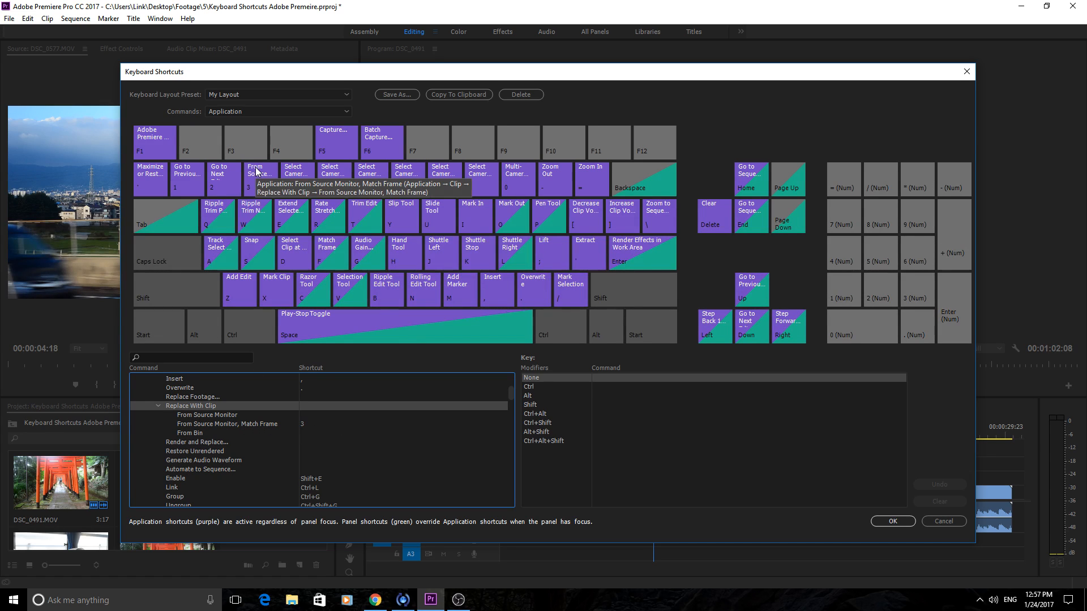
mouse_move(330, 179)
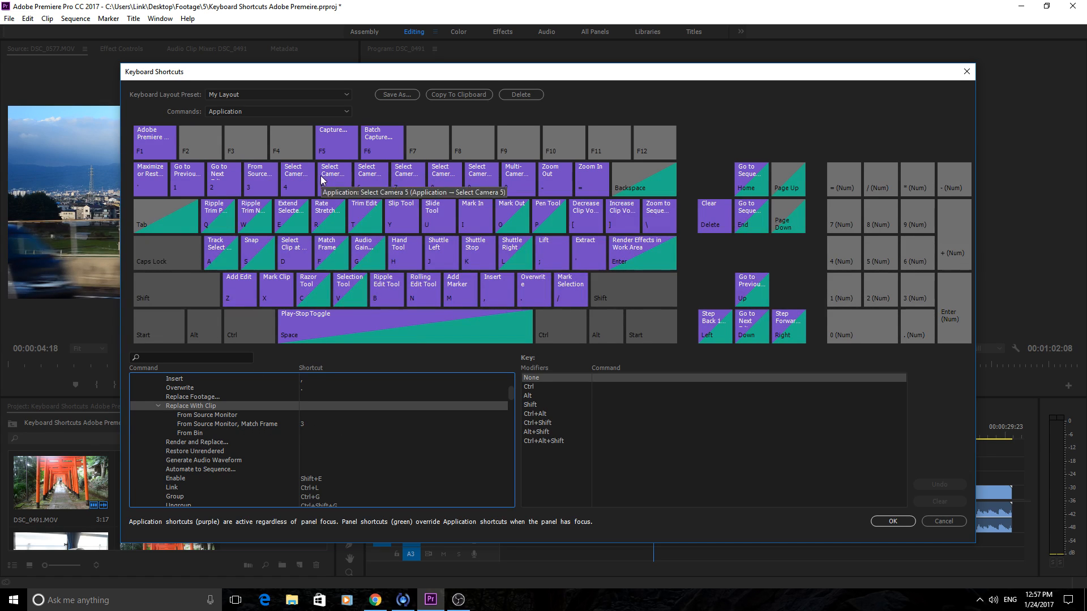
mouse_move(254, 208)
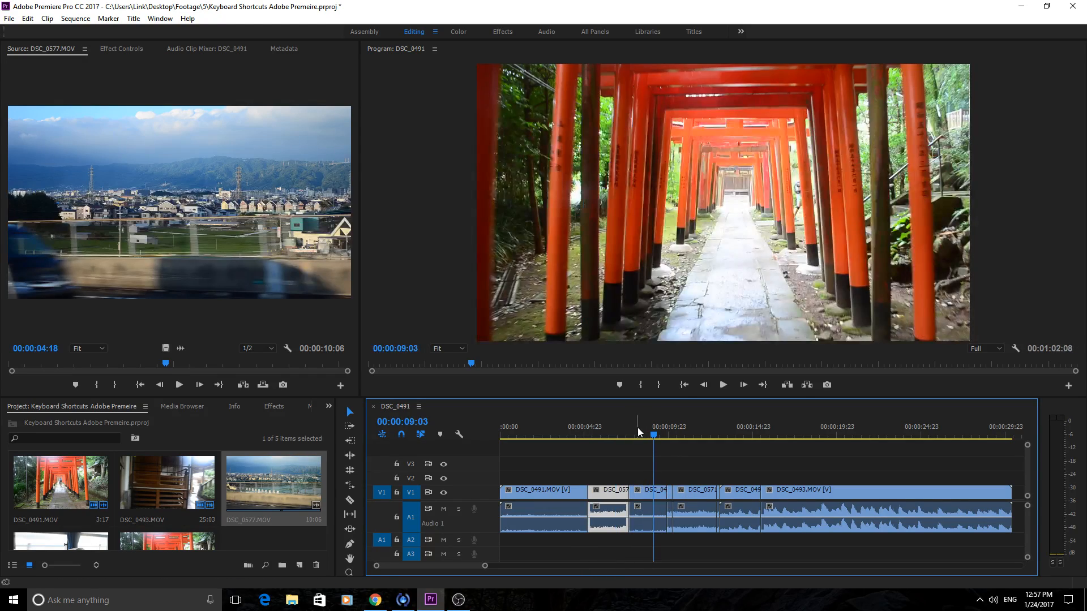
- Move the playhead to about eight seconds and select the short DSC_0577 clip to swap
click(602, 435)
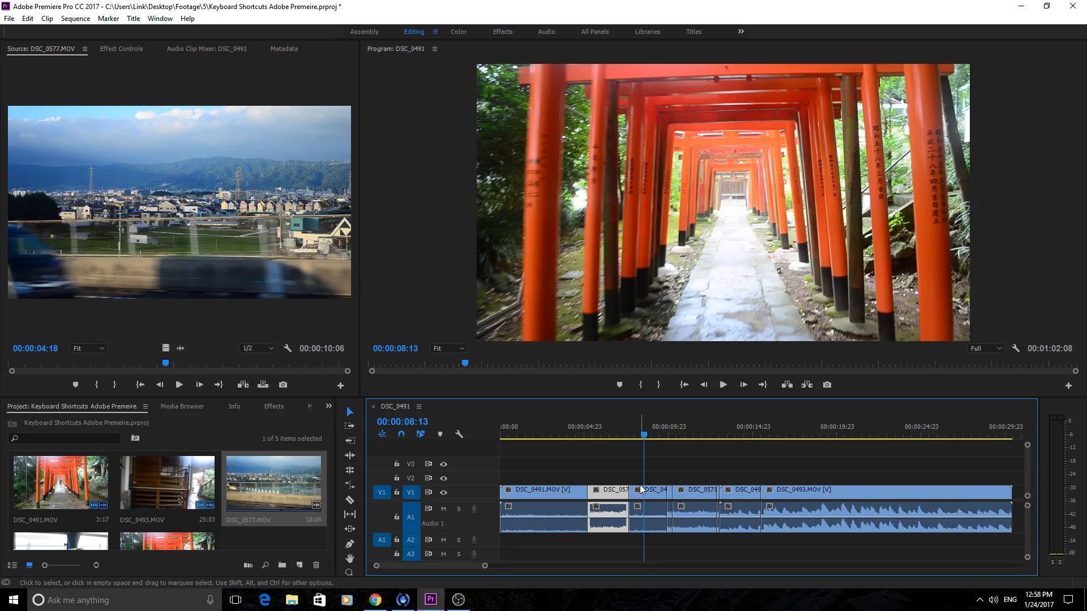
mouse_move(651, 497)
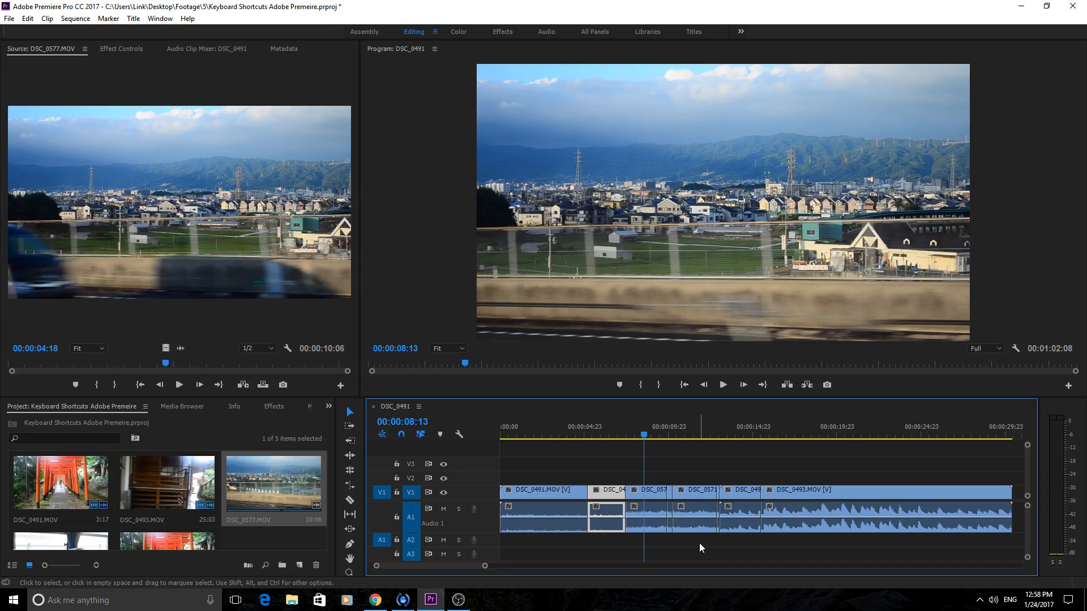
click(692, 500)
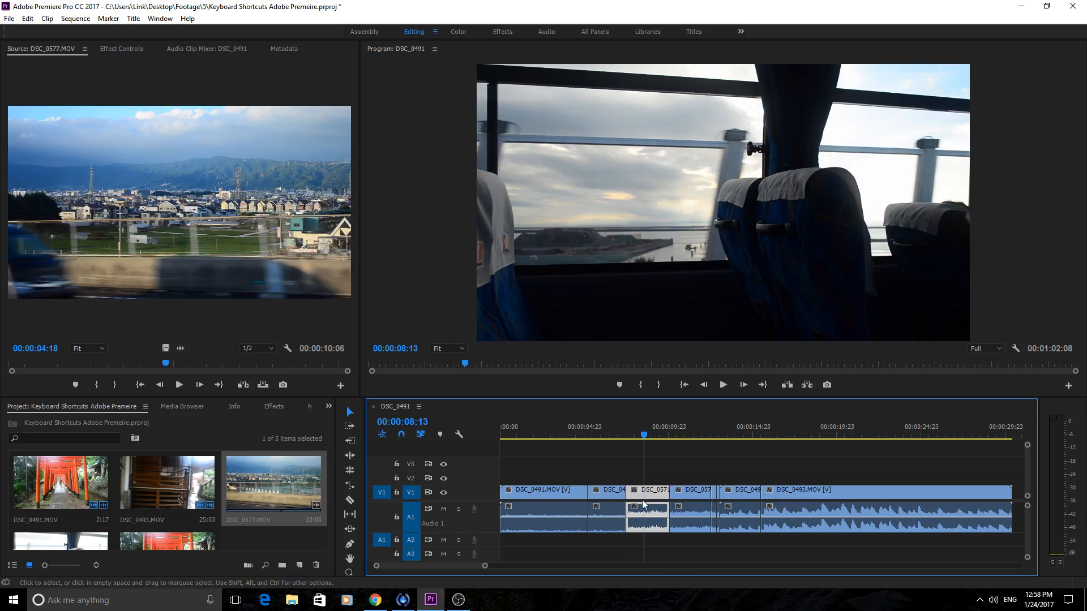
mouse_move(610, 499)
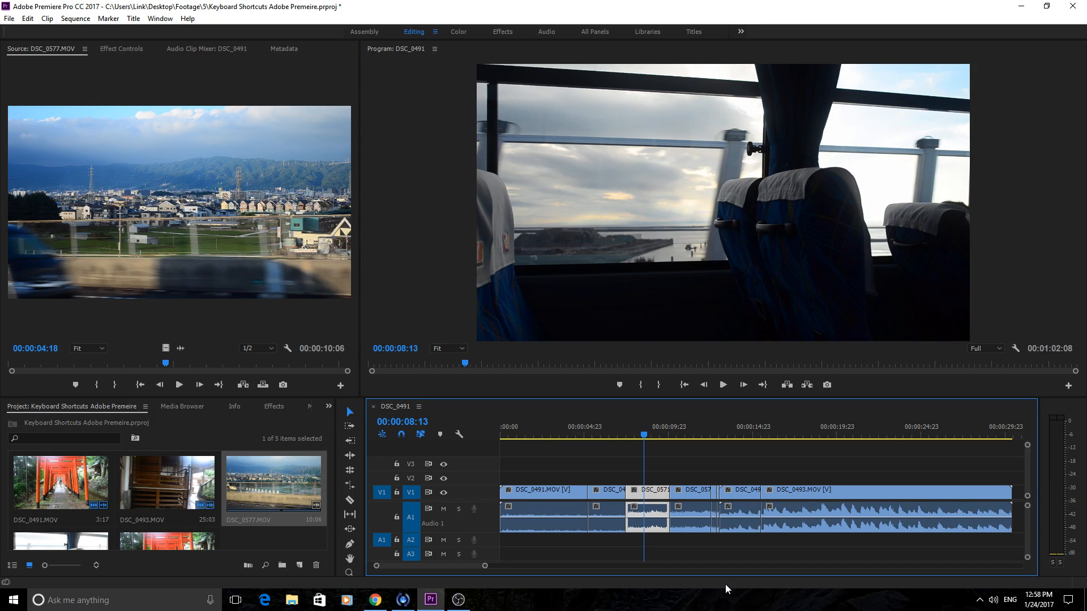
mouse_move(702, 568)
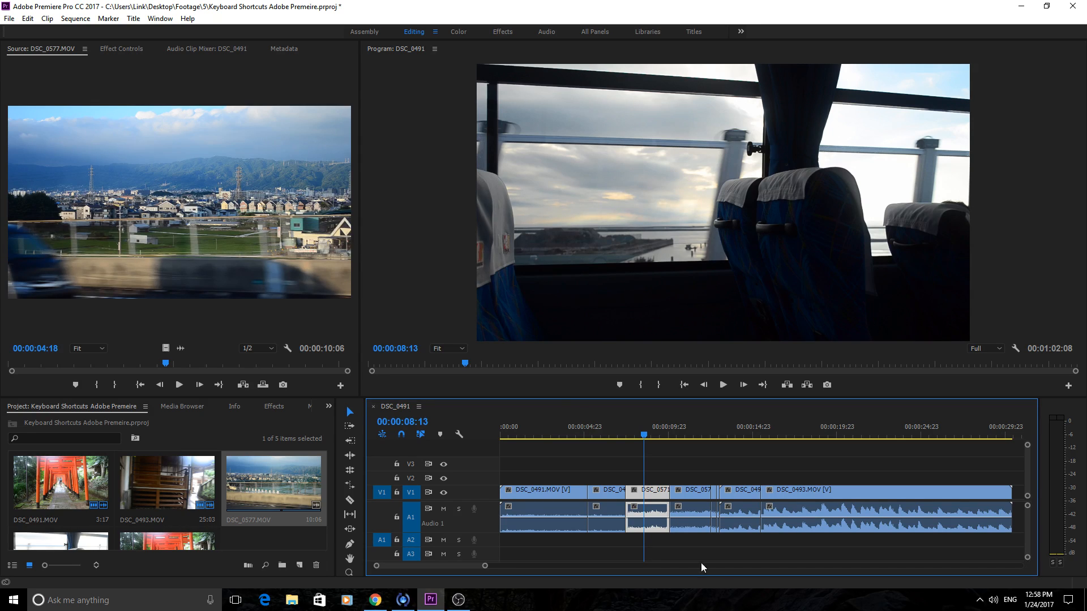
mouse_move(157, 302)
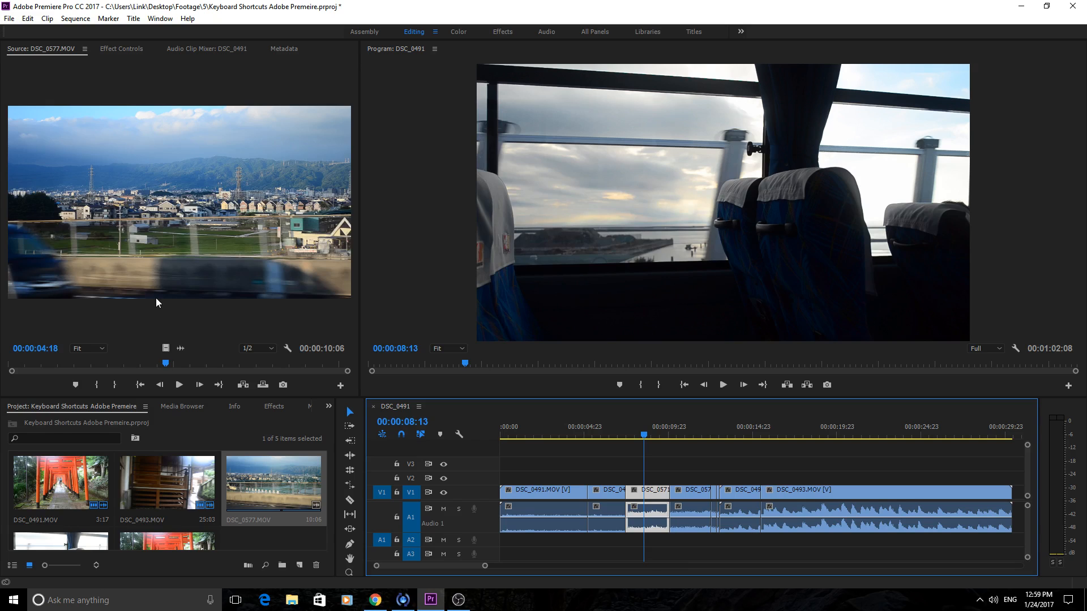
mouse_move(713, 272)
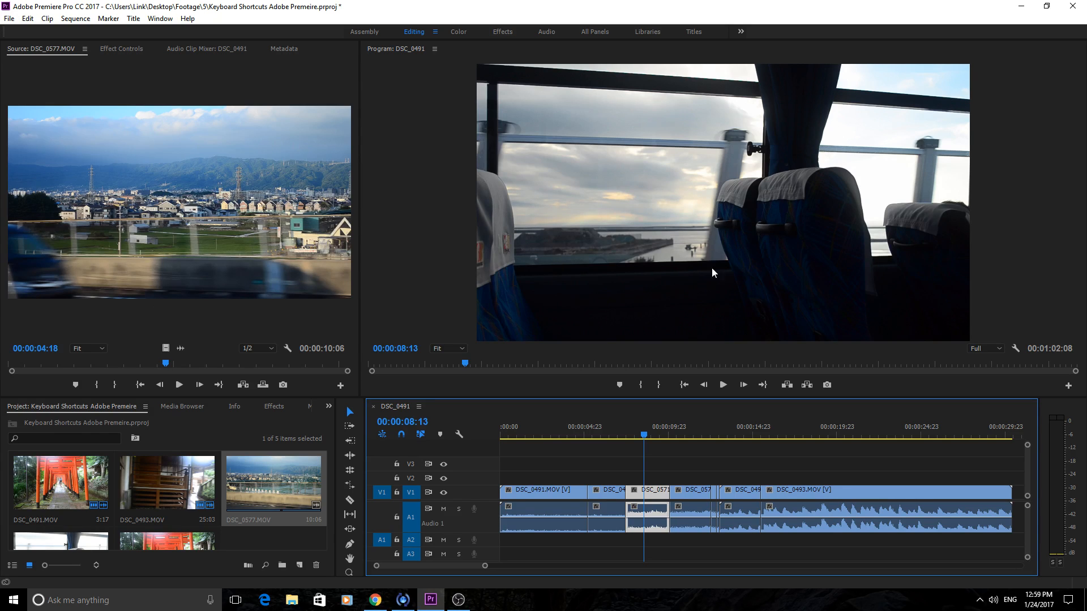